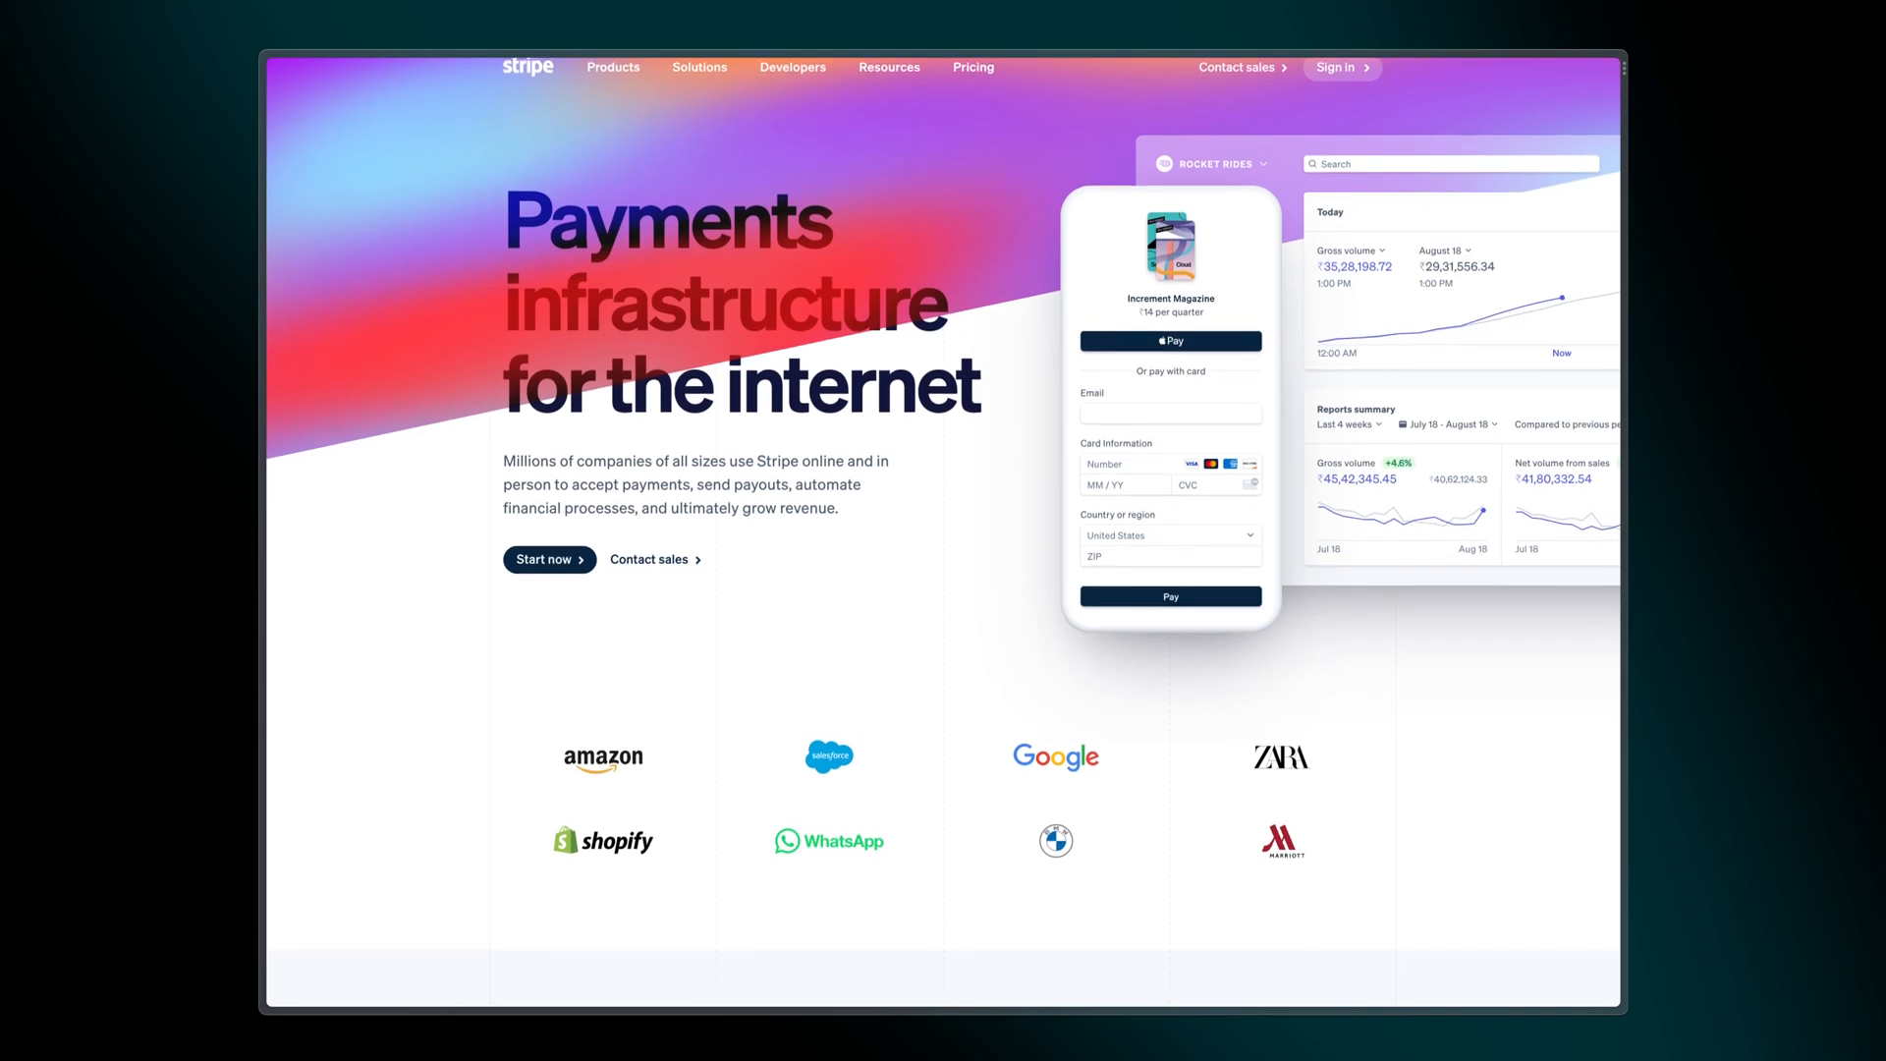
Step: Open the ClientFlow CRM app's Settings > Integrations and select Stripe
scroll("down", 3)
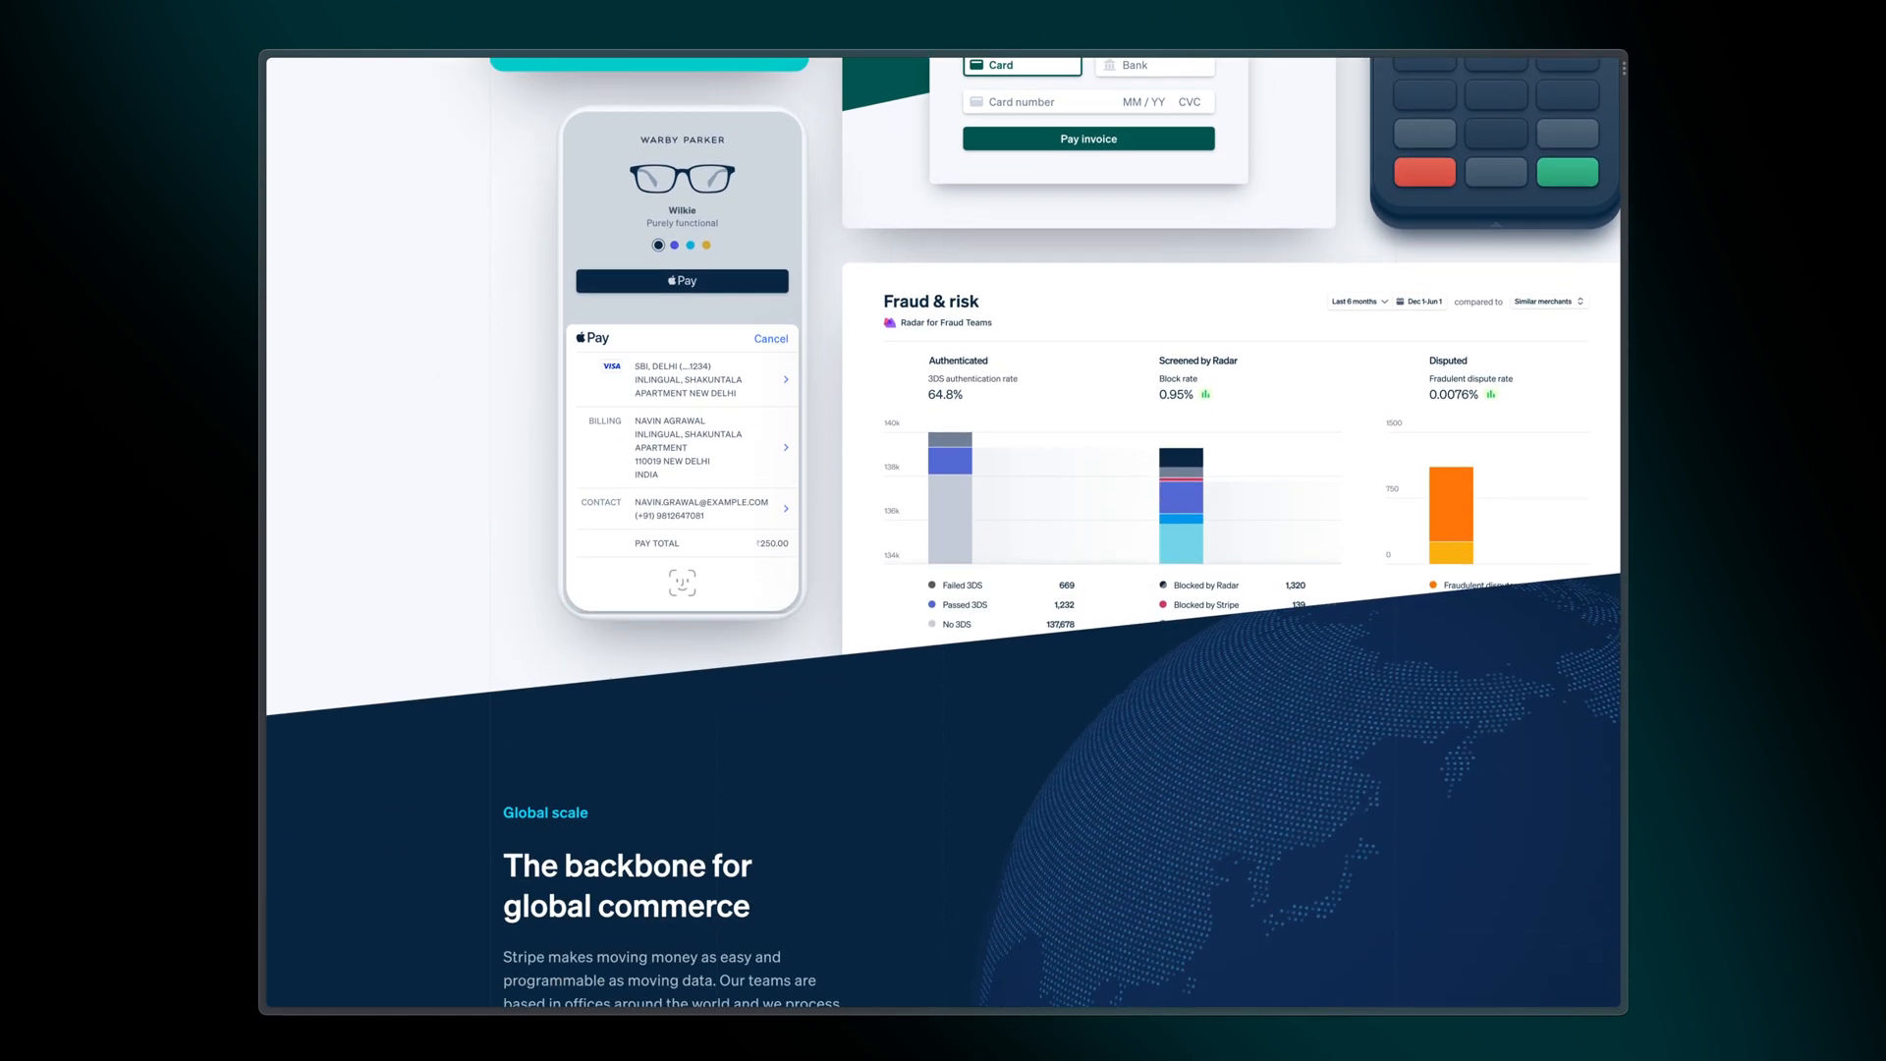
scroll("down", 3)
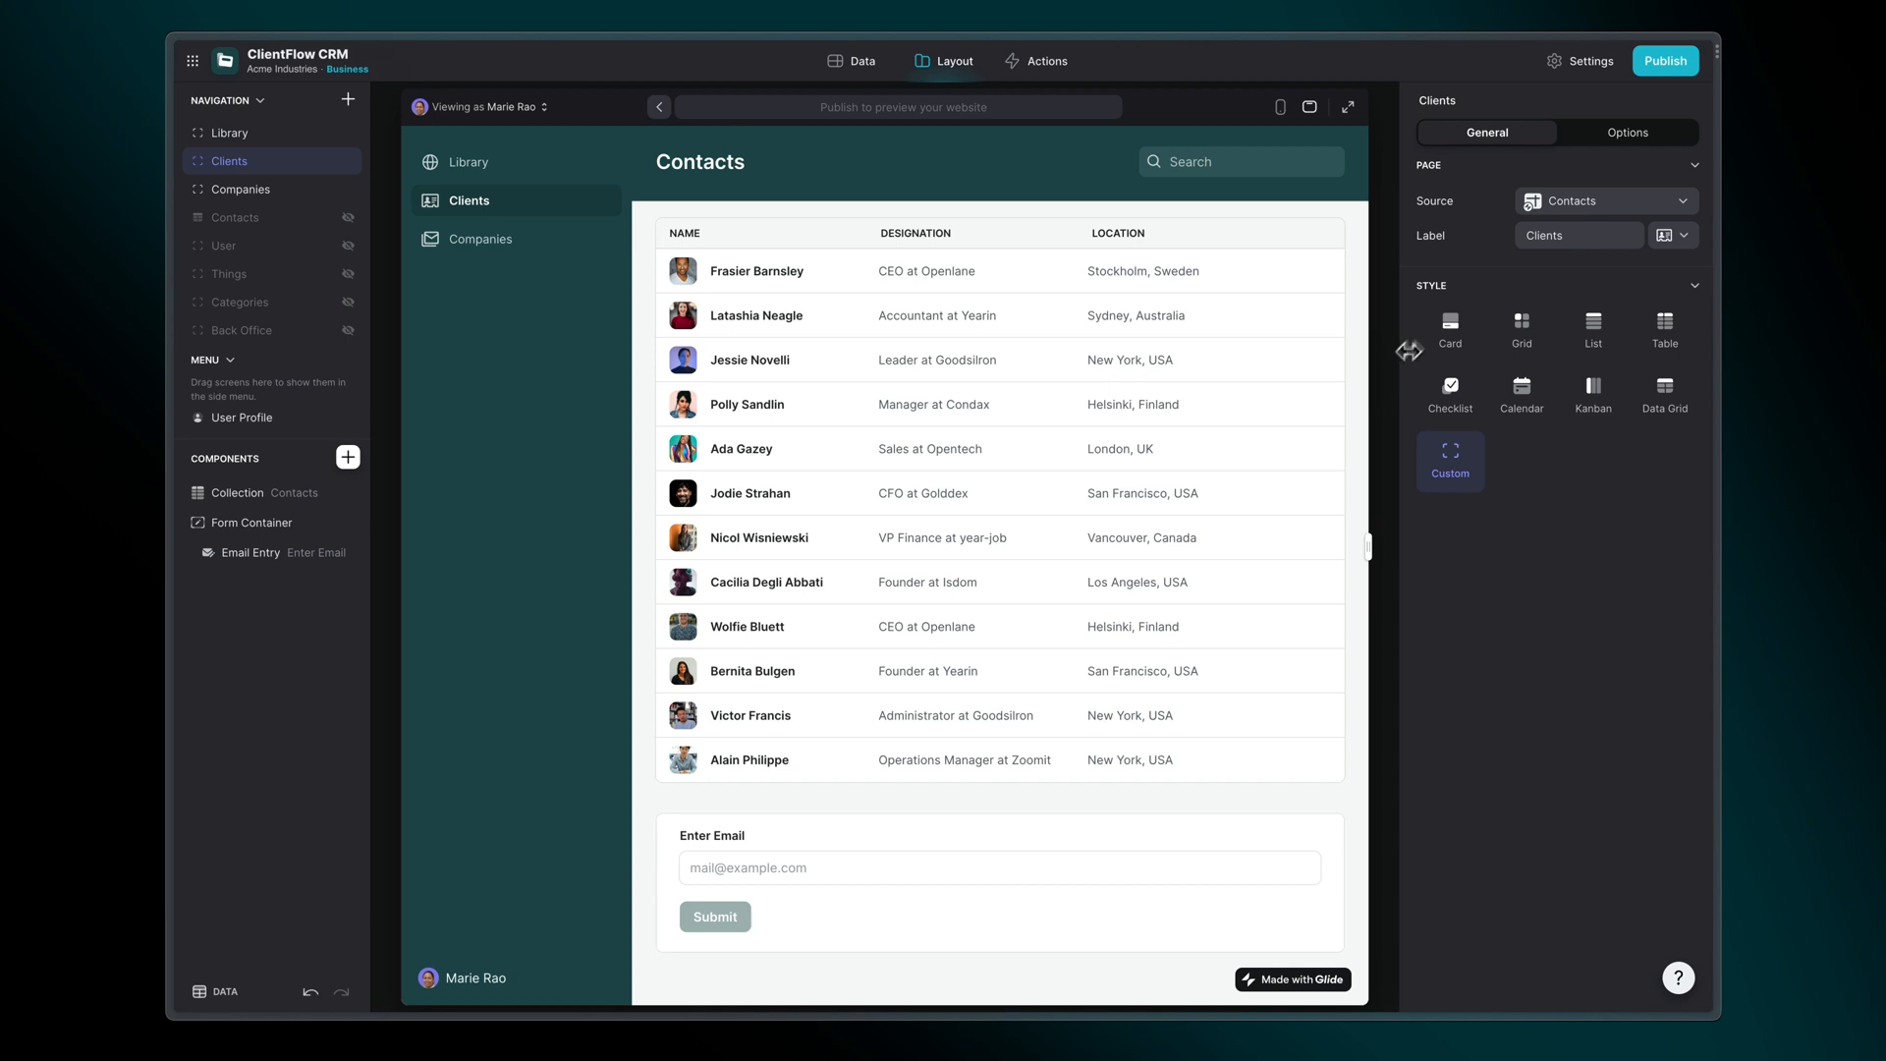
left_click(1588, 60)
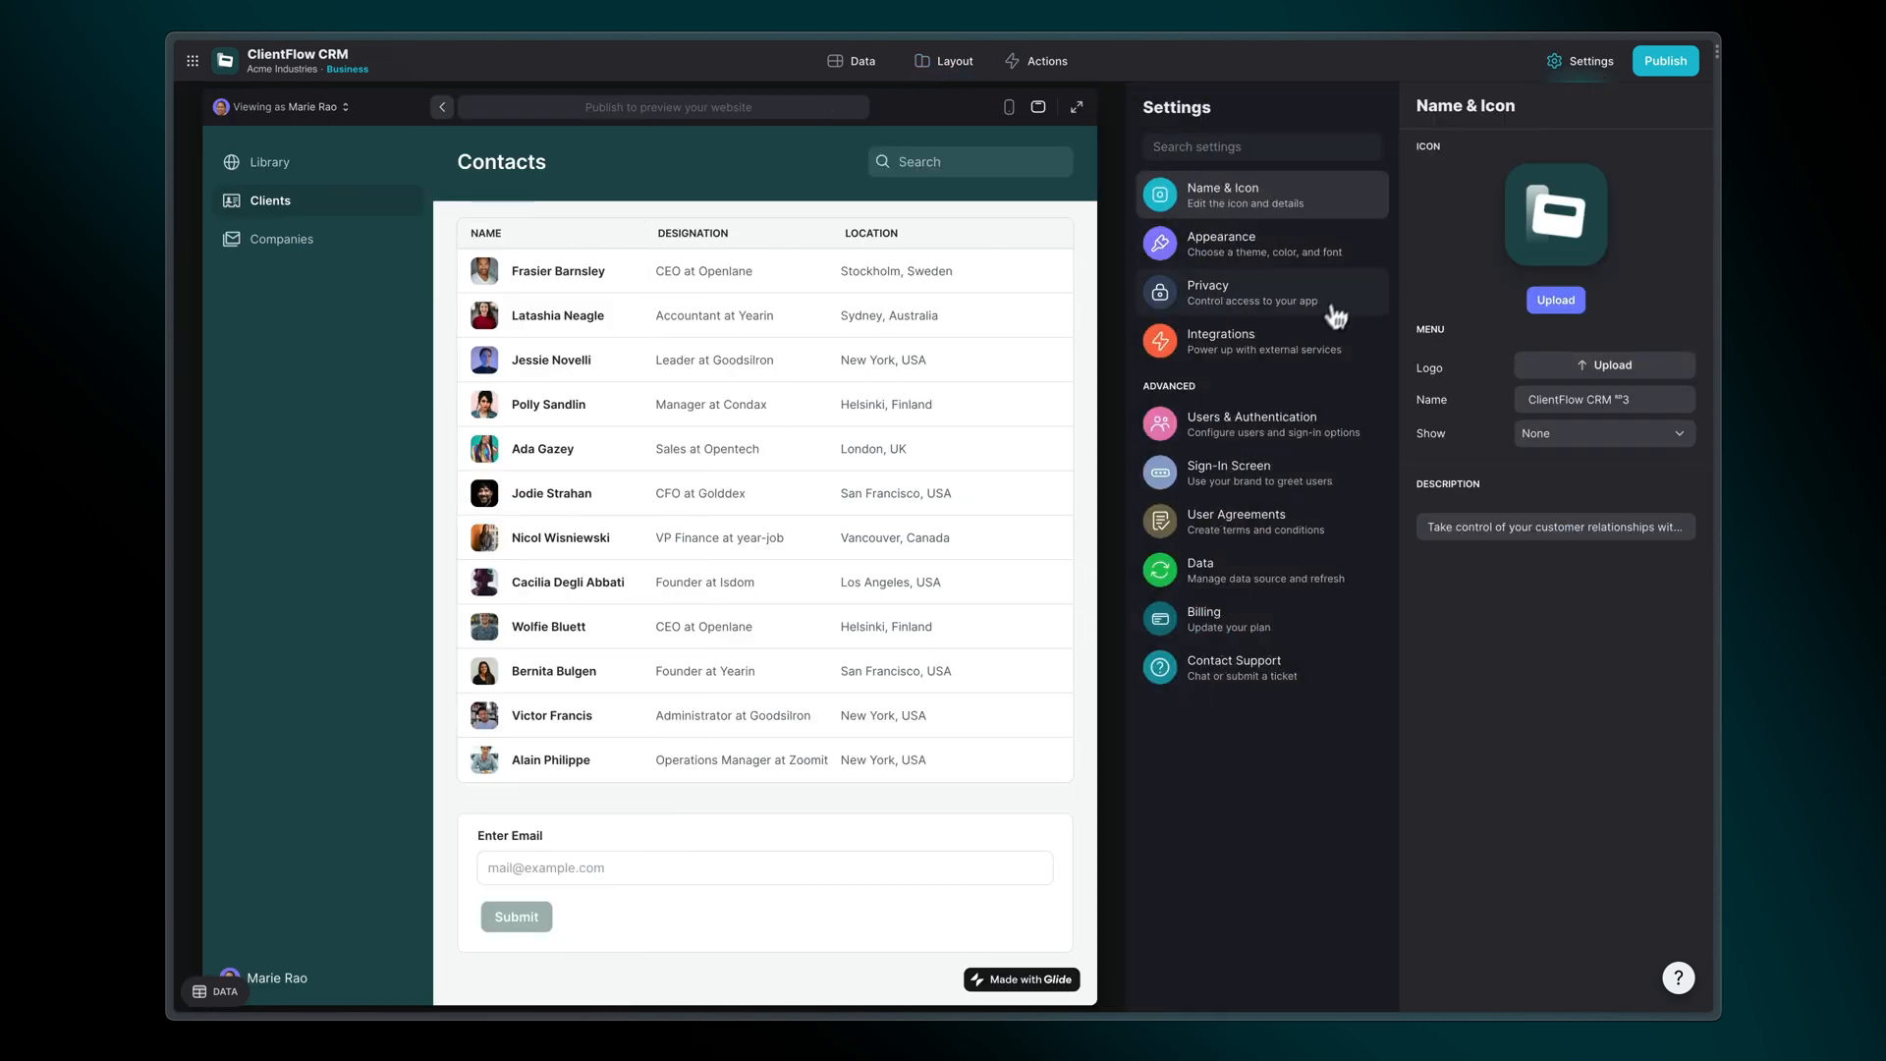
left_click(1251, 341)
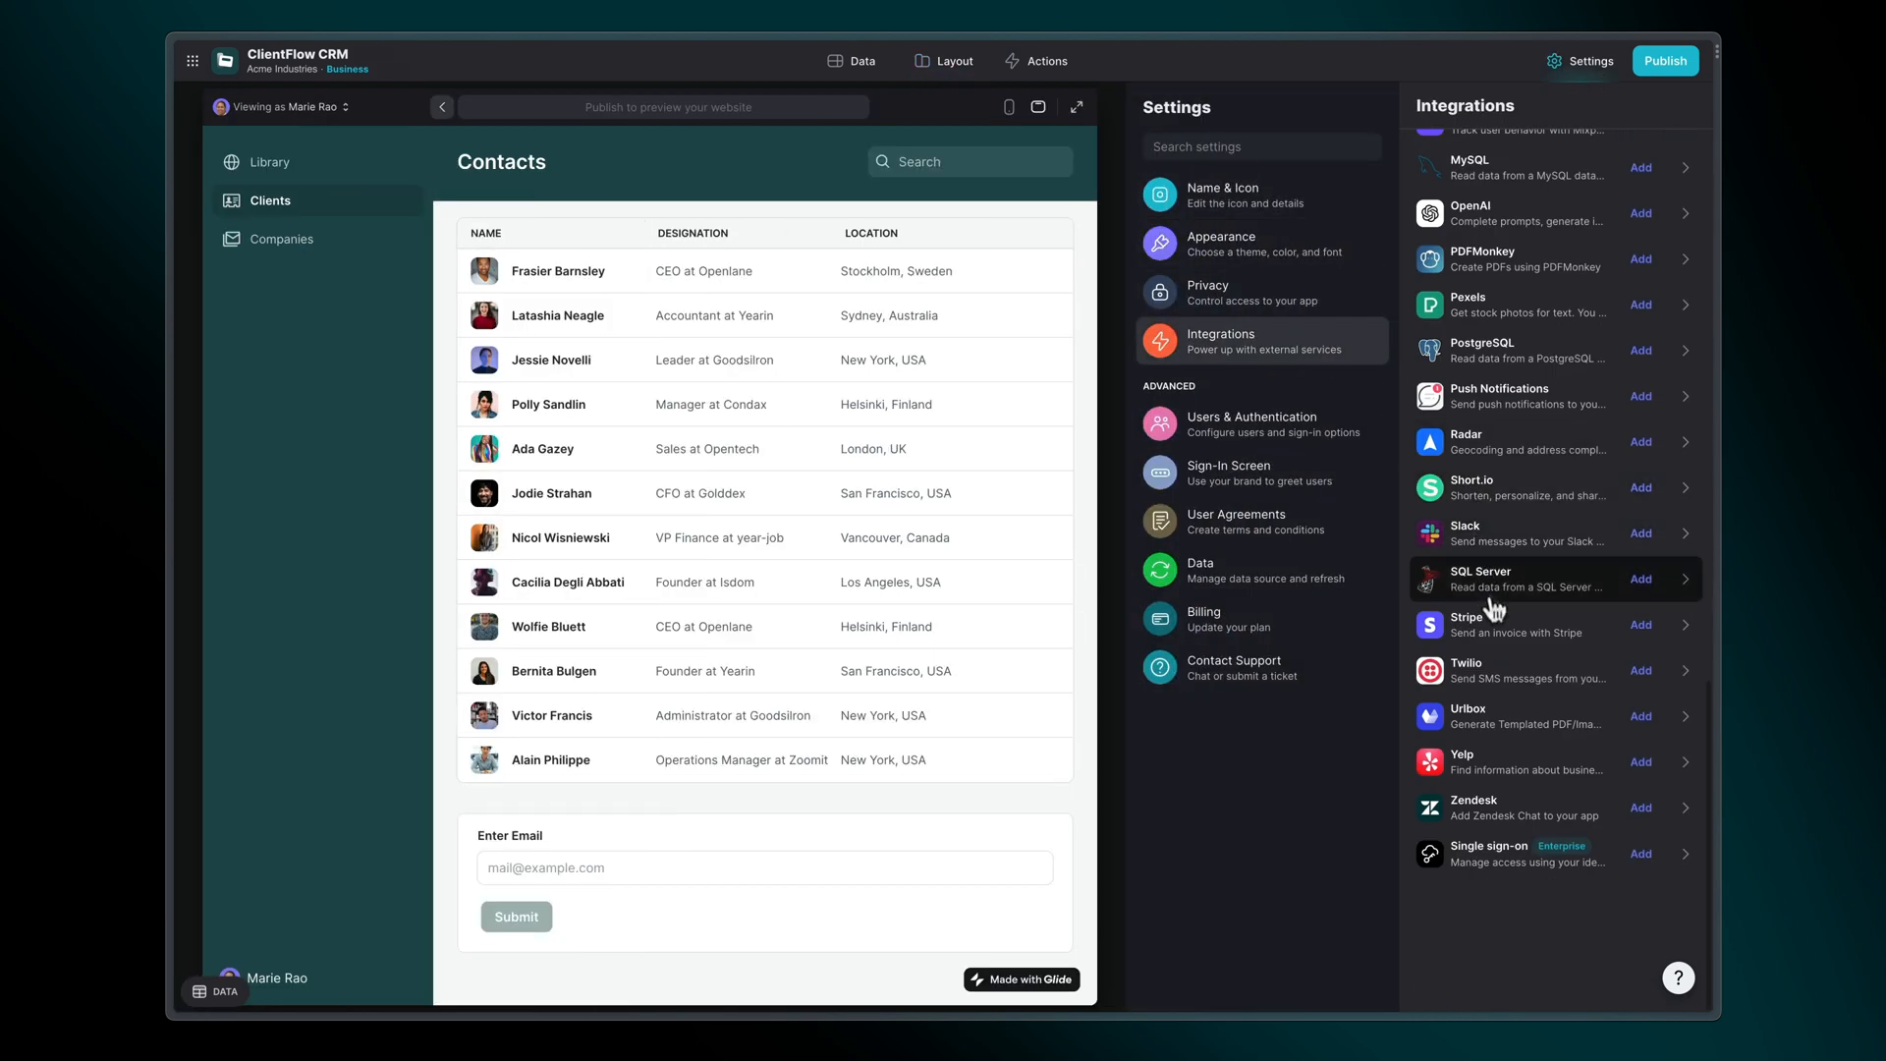
left_click(1504, 625)
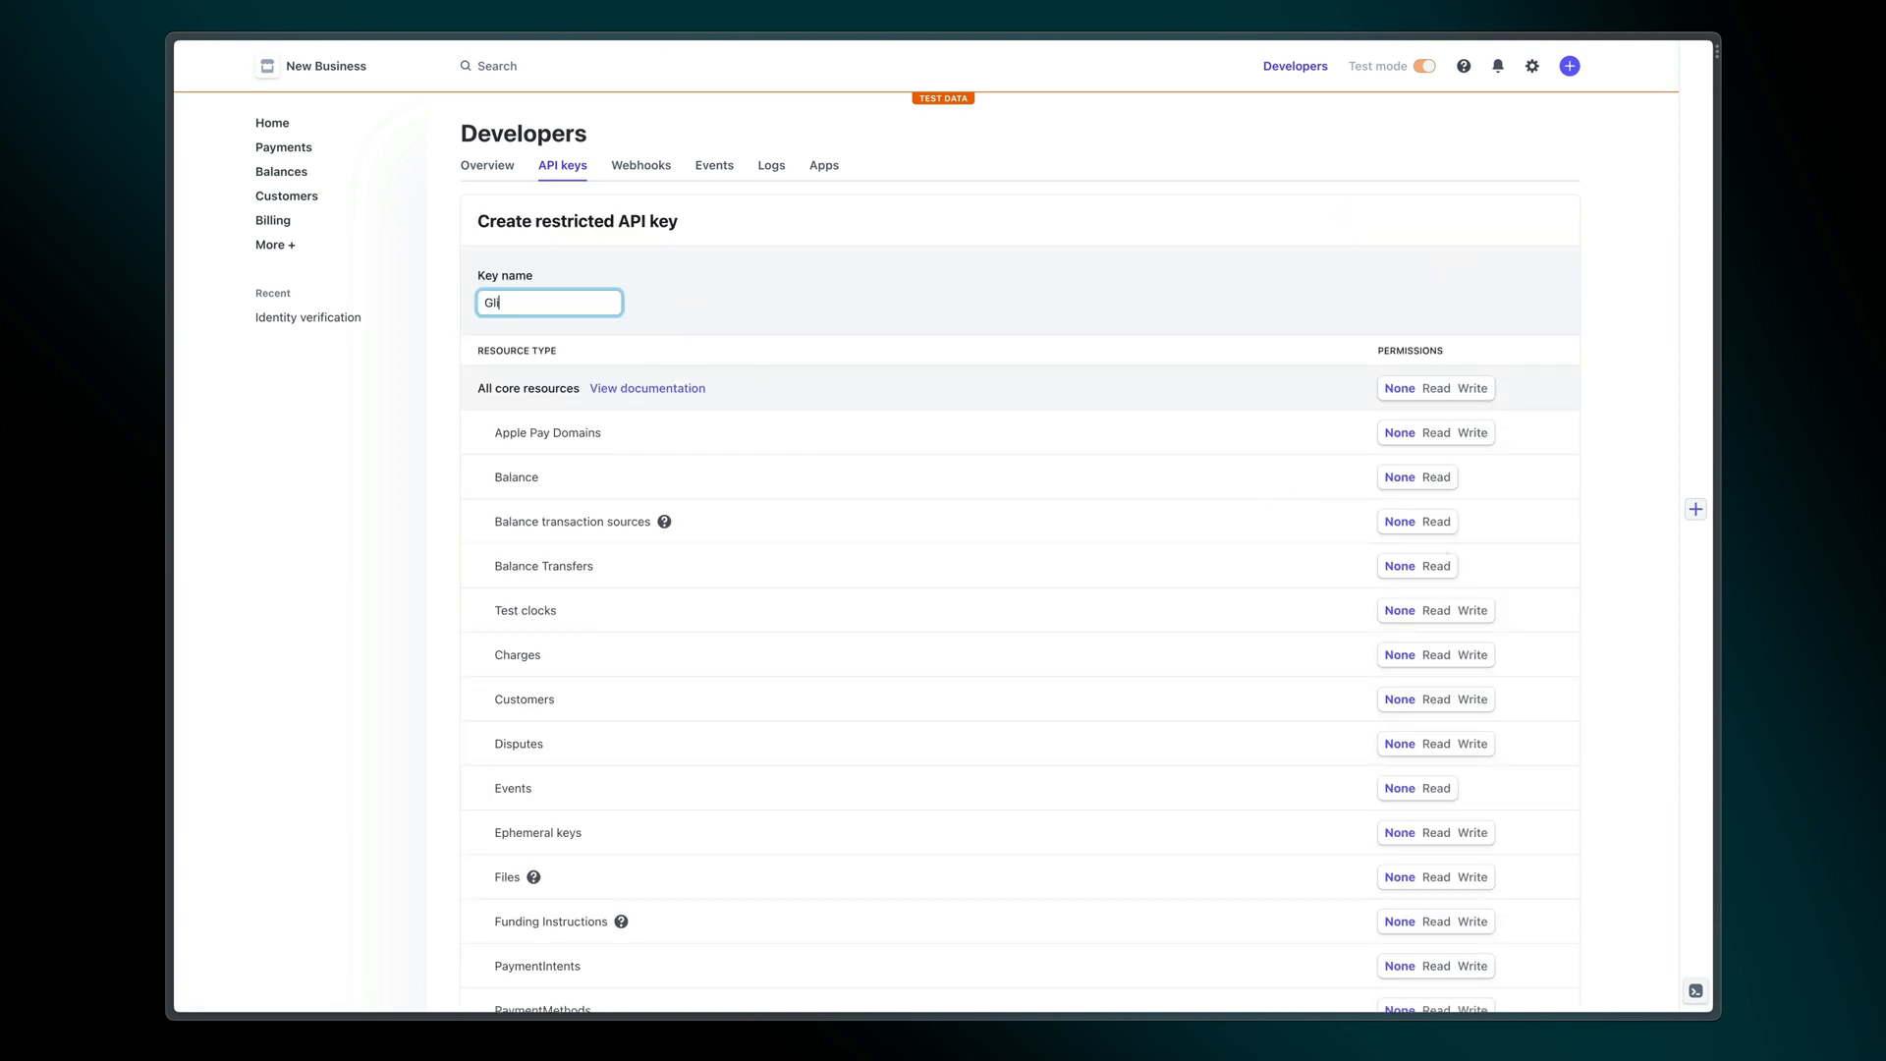
Step: Reveal the test token of the restricted Stripe key named Glide
scroll("down", 3)
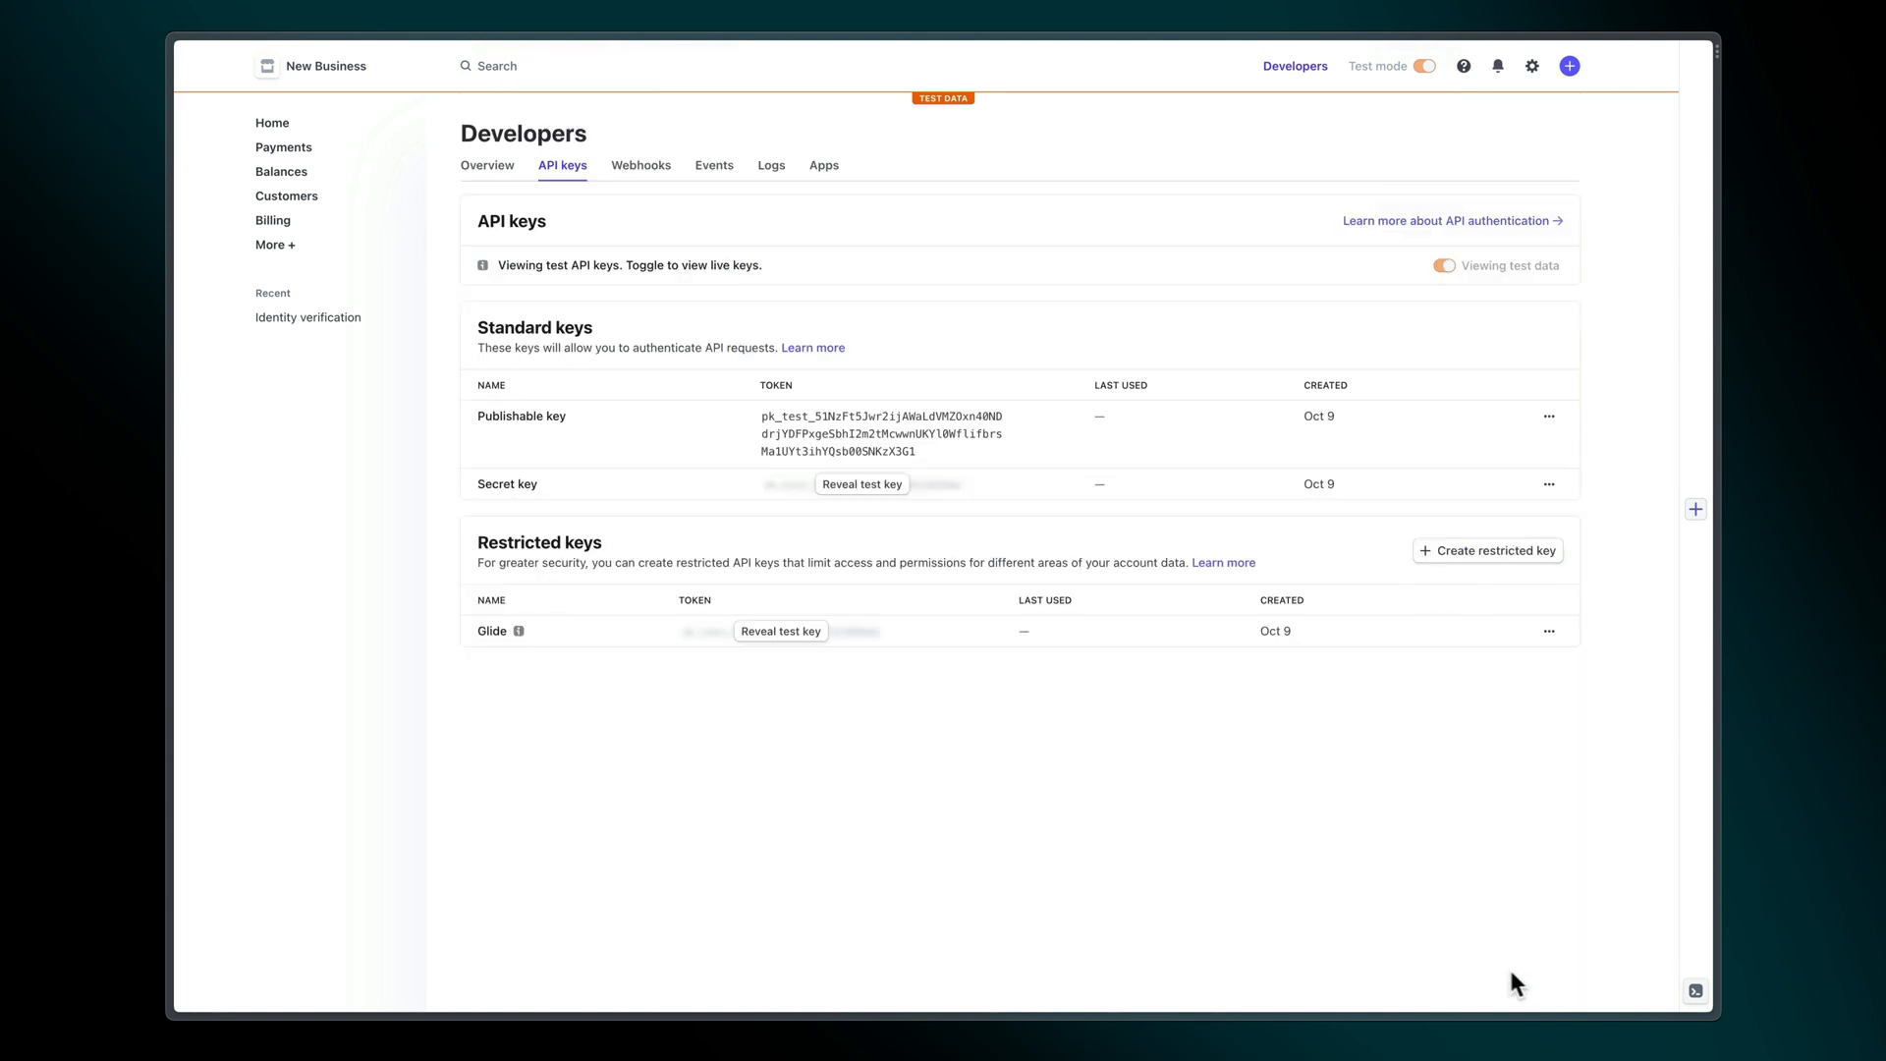
left_click(779, 631)
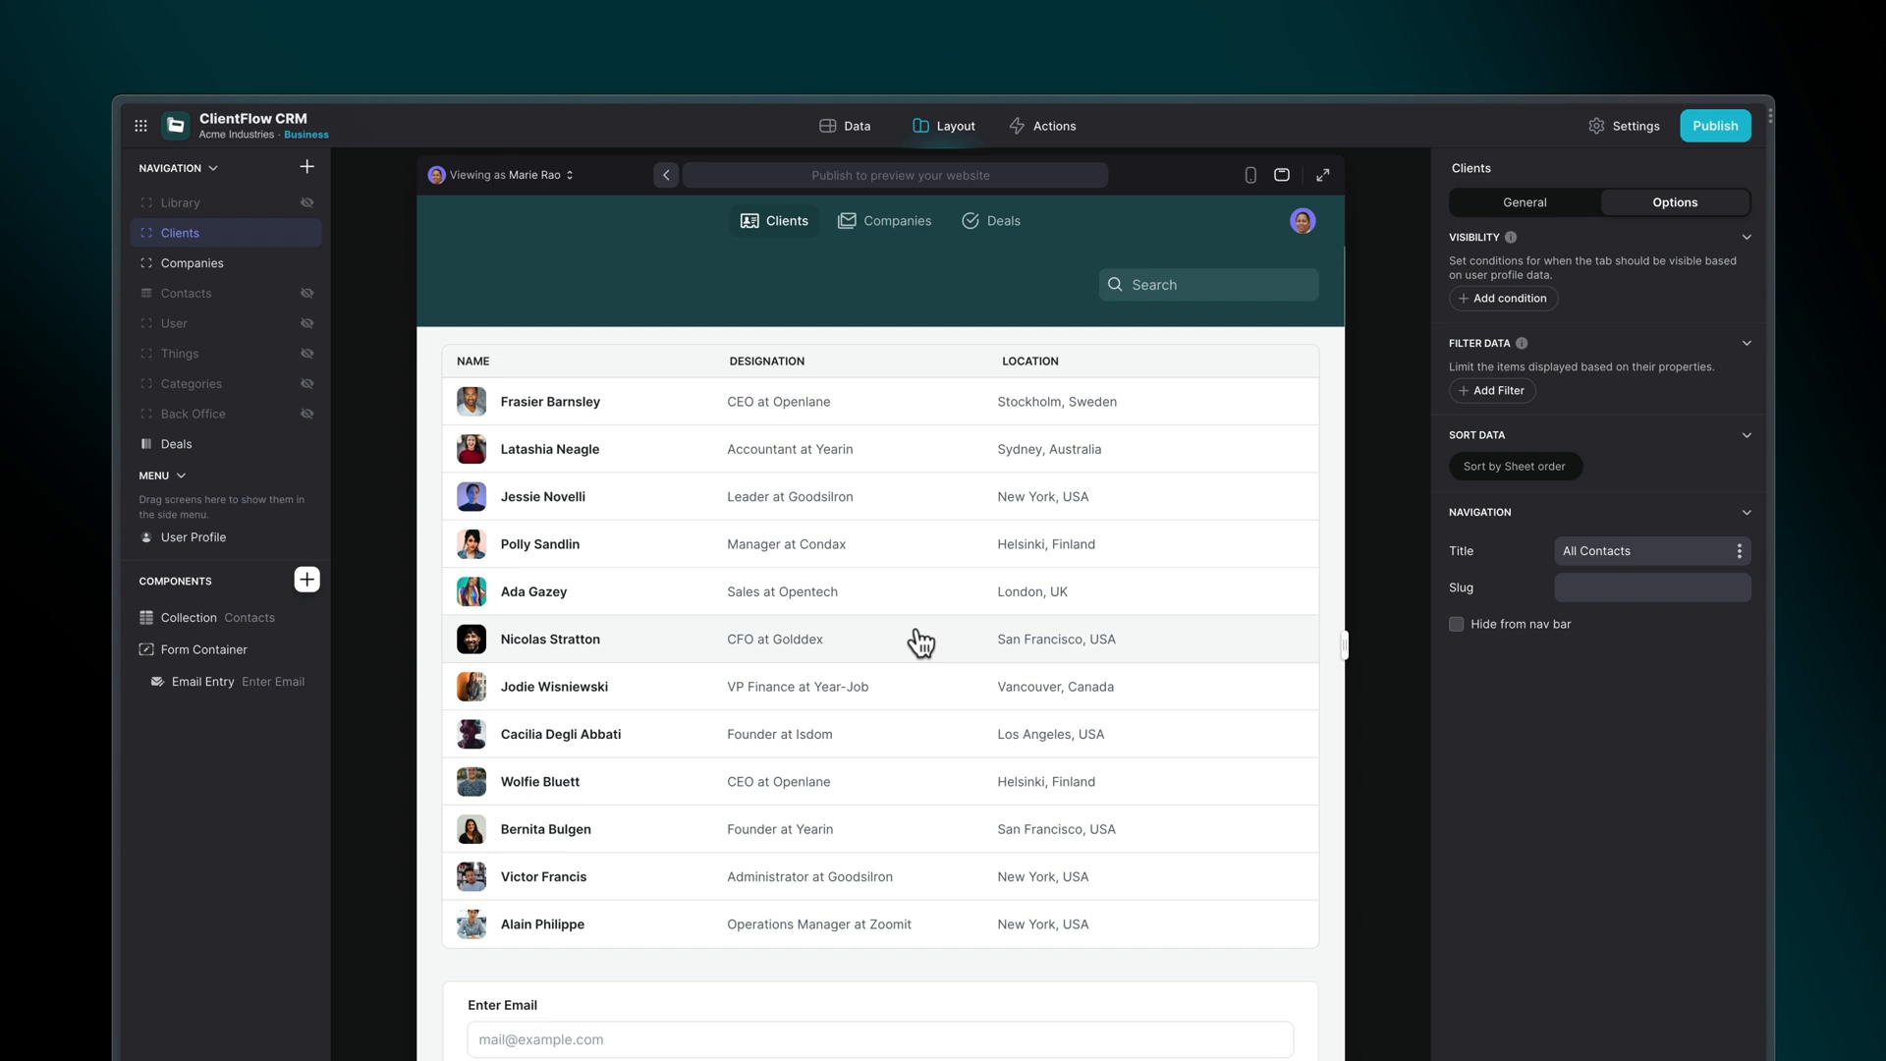
left_click(540, 543)
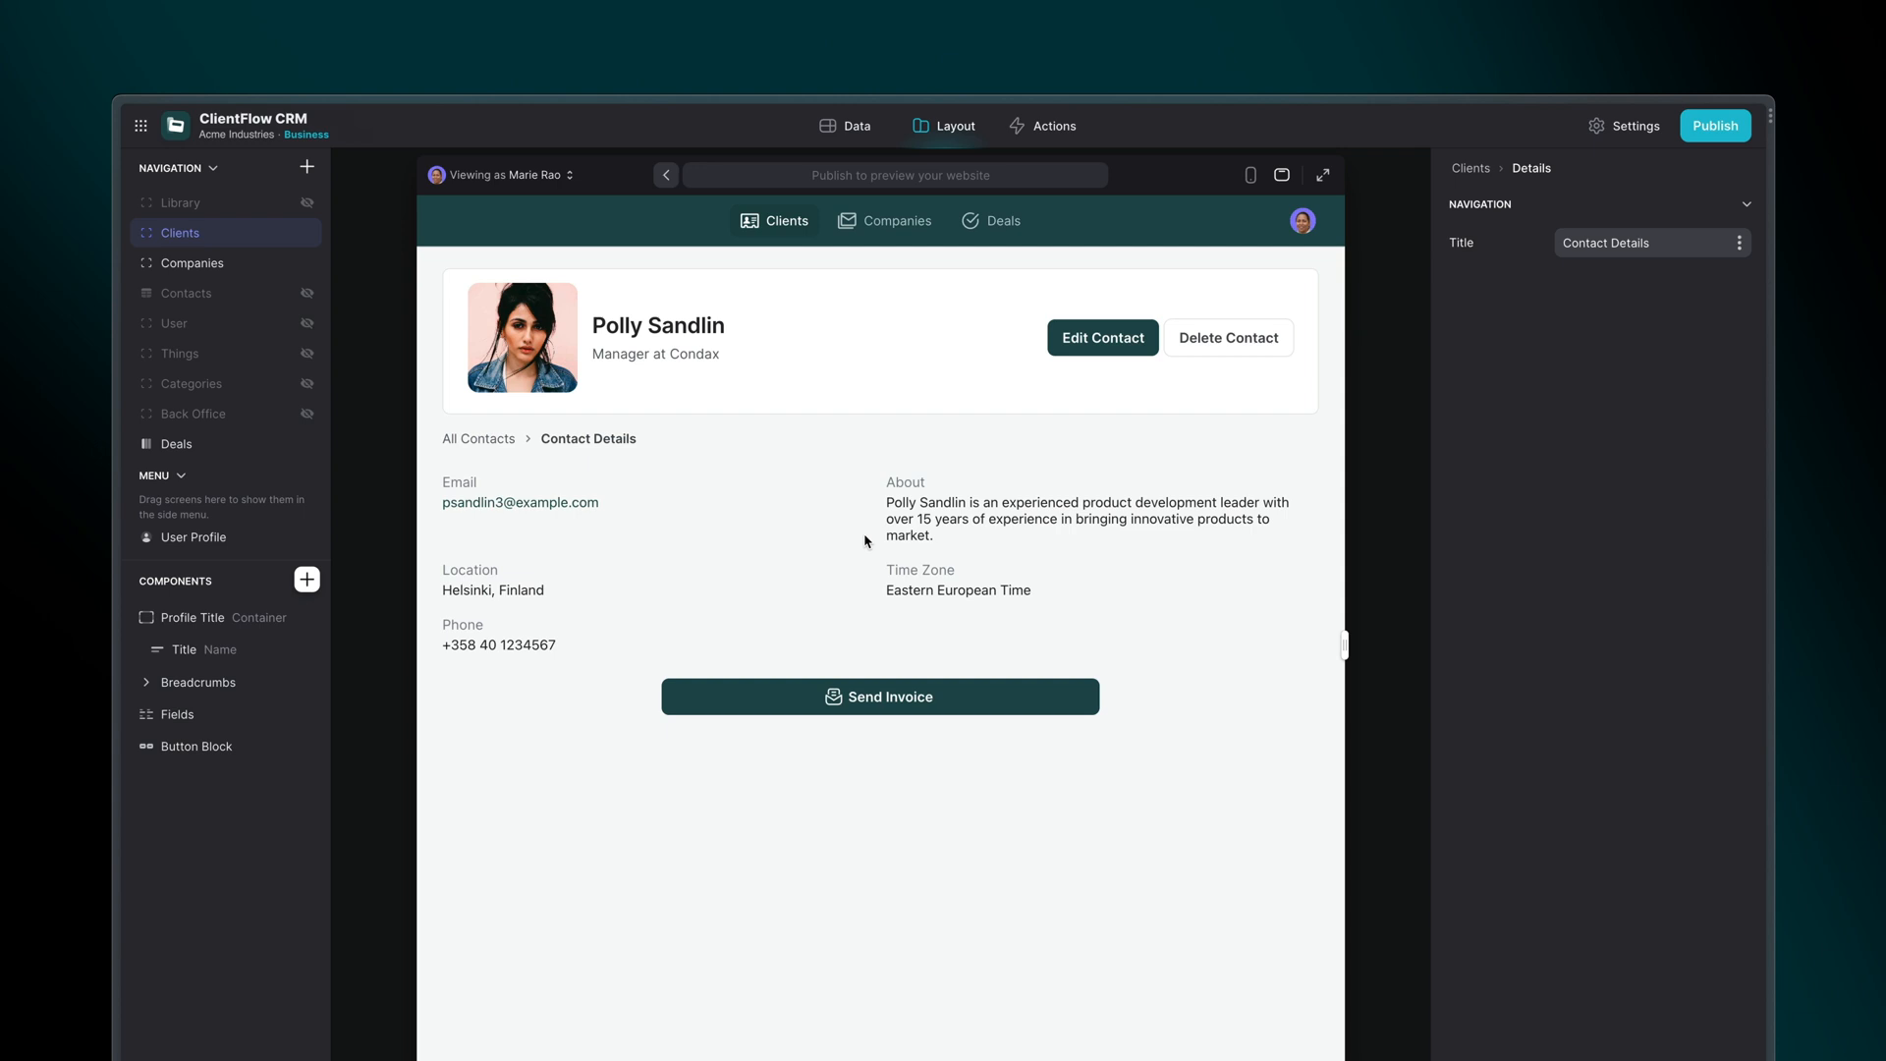
left_click(176, 443)
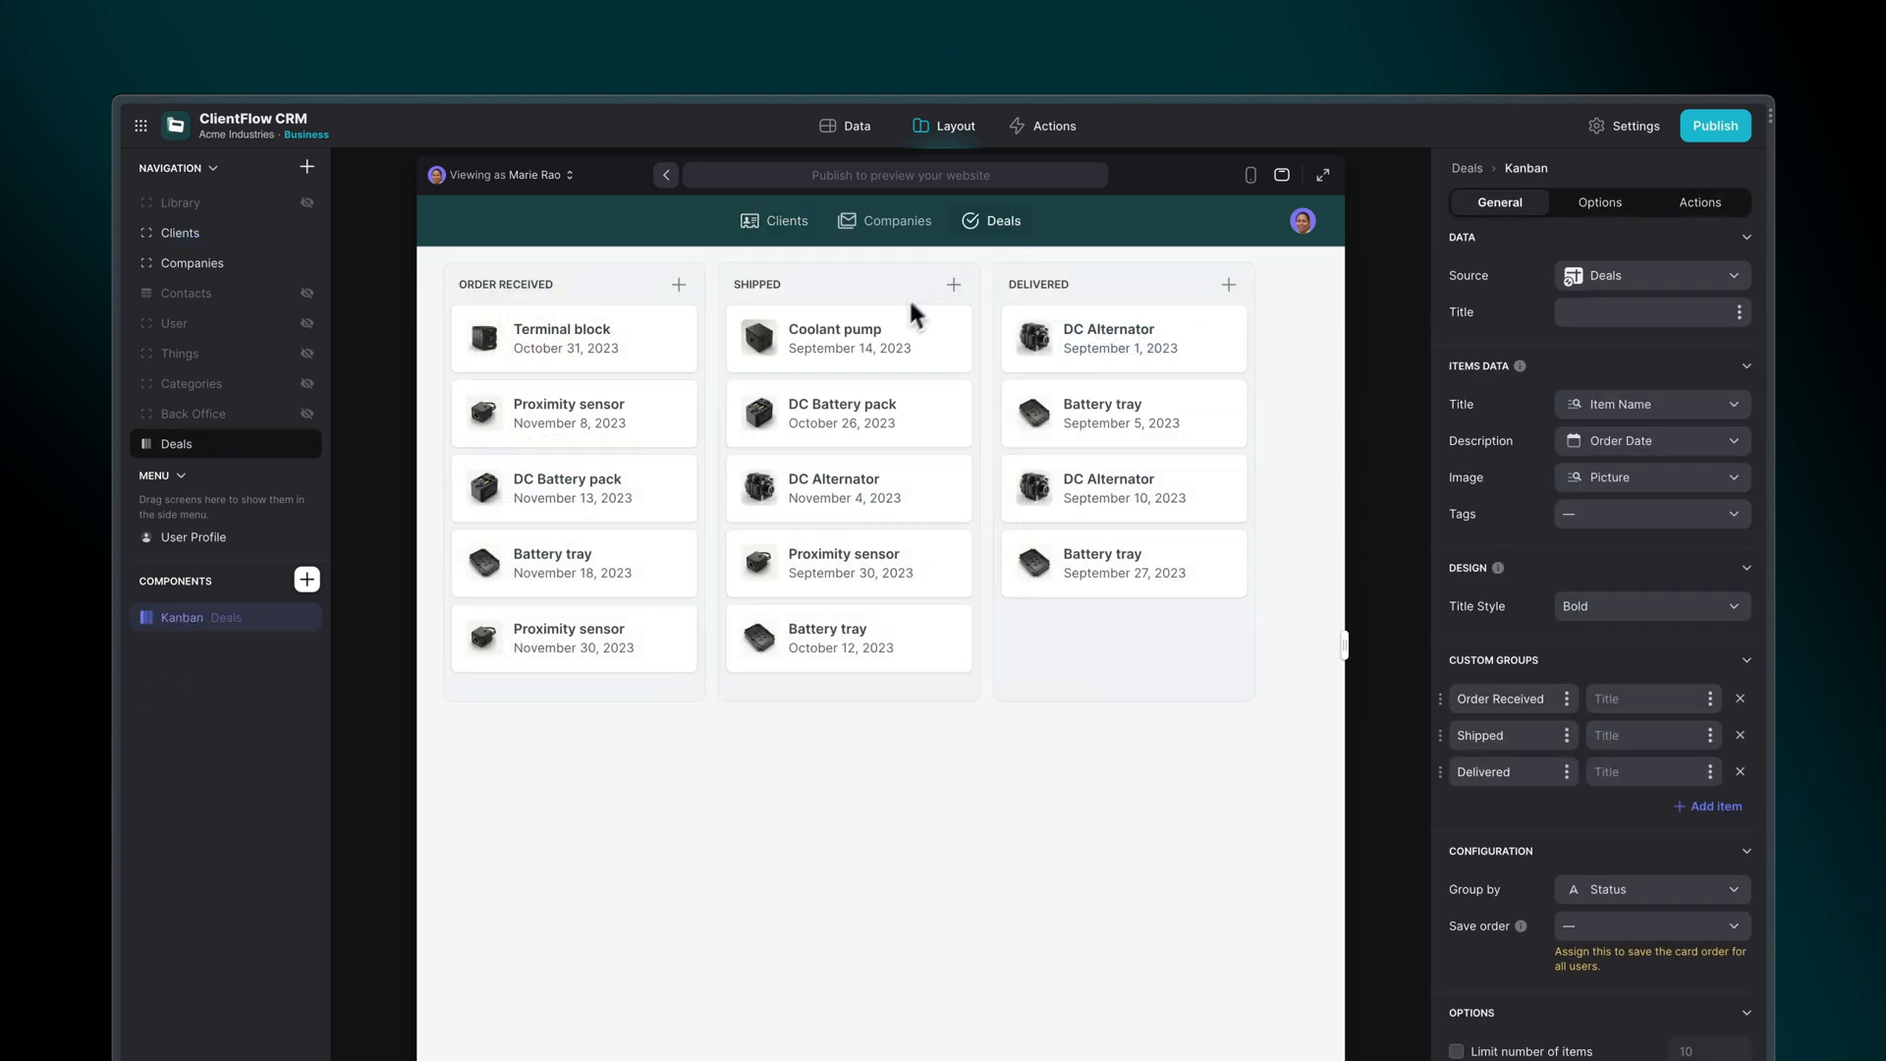
Step: On the Coolant pump deal, set the Send Invoice button action to Stripe's Send invoice
left_click(832, 338)
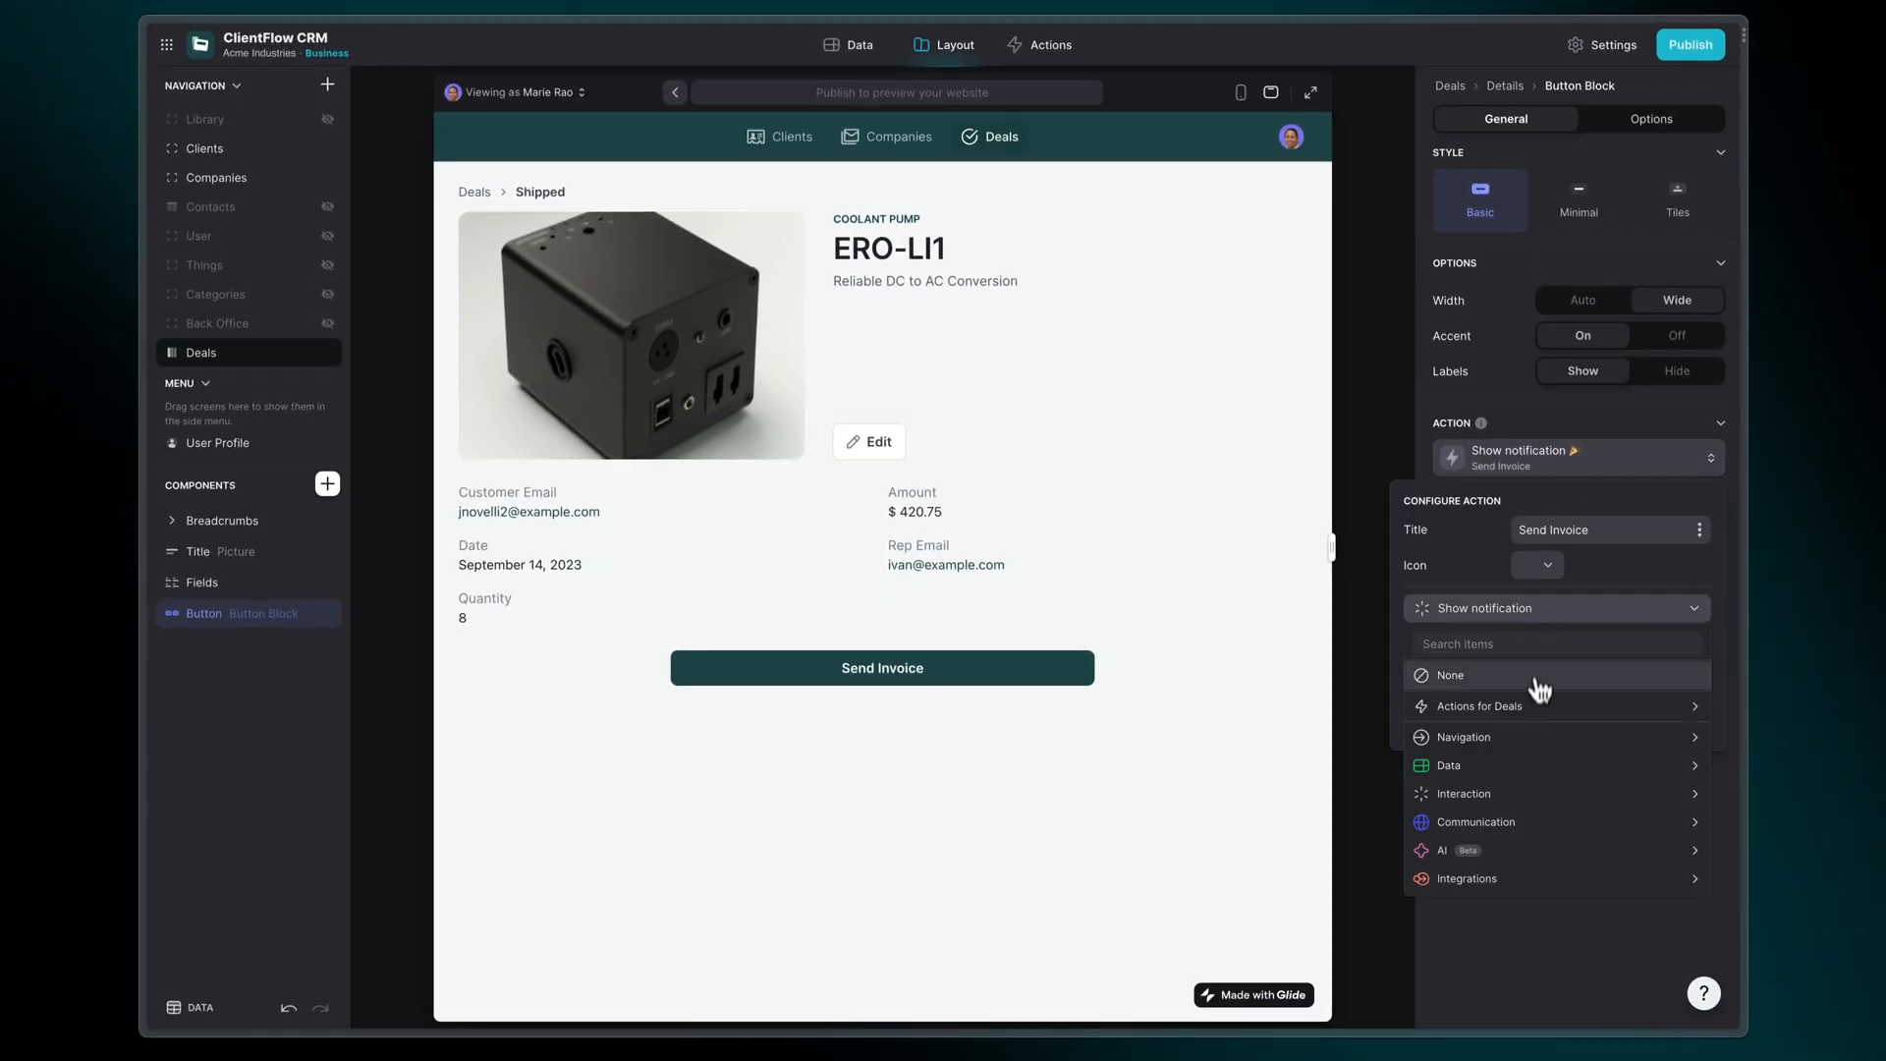
left_click(1469, 879)
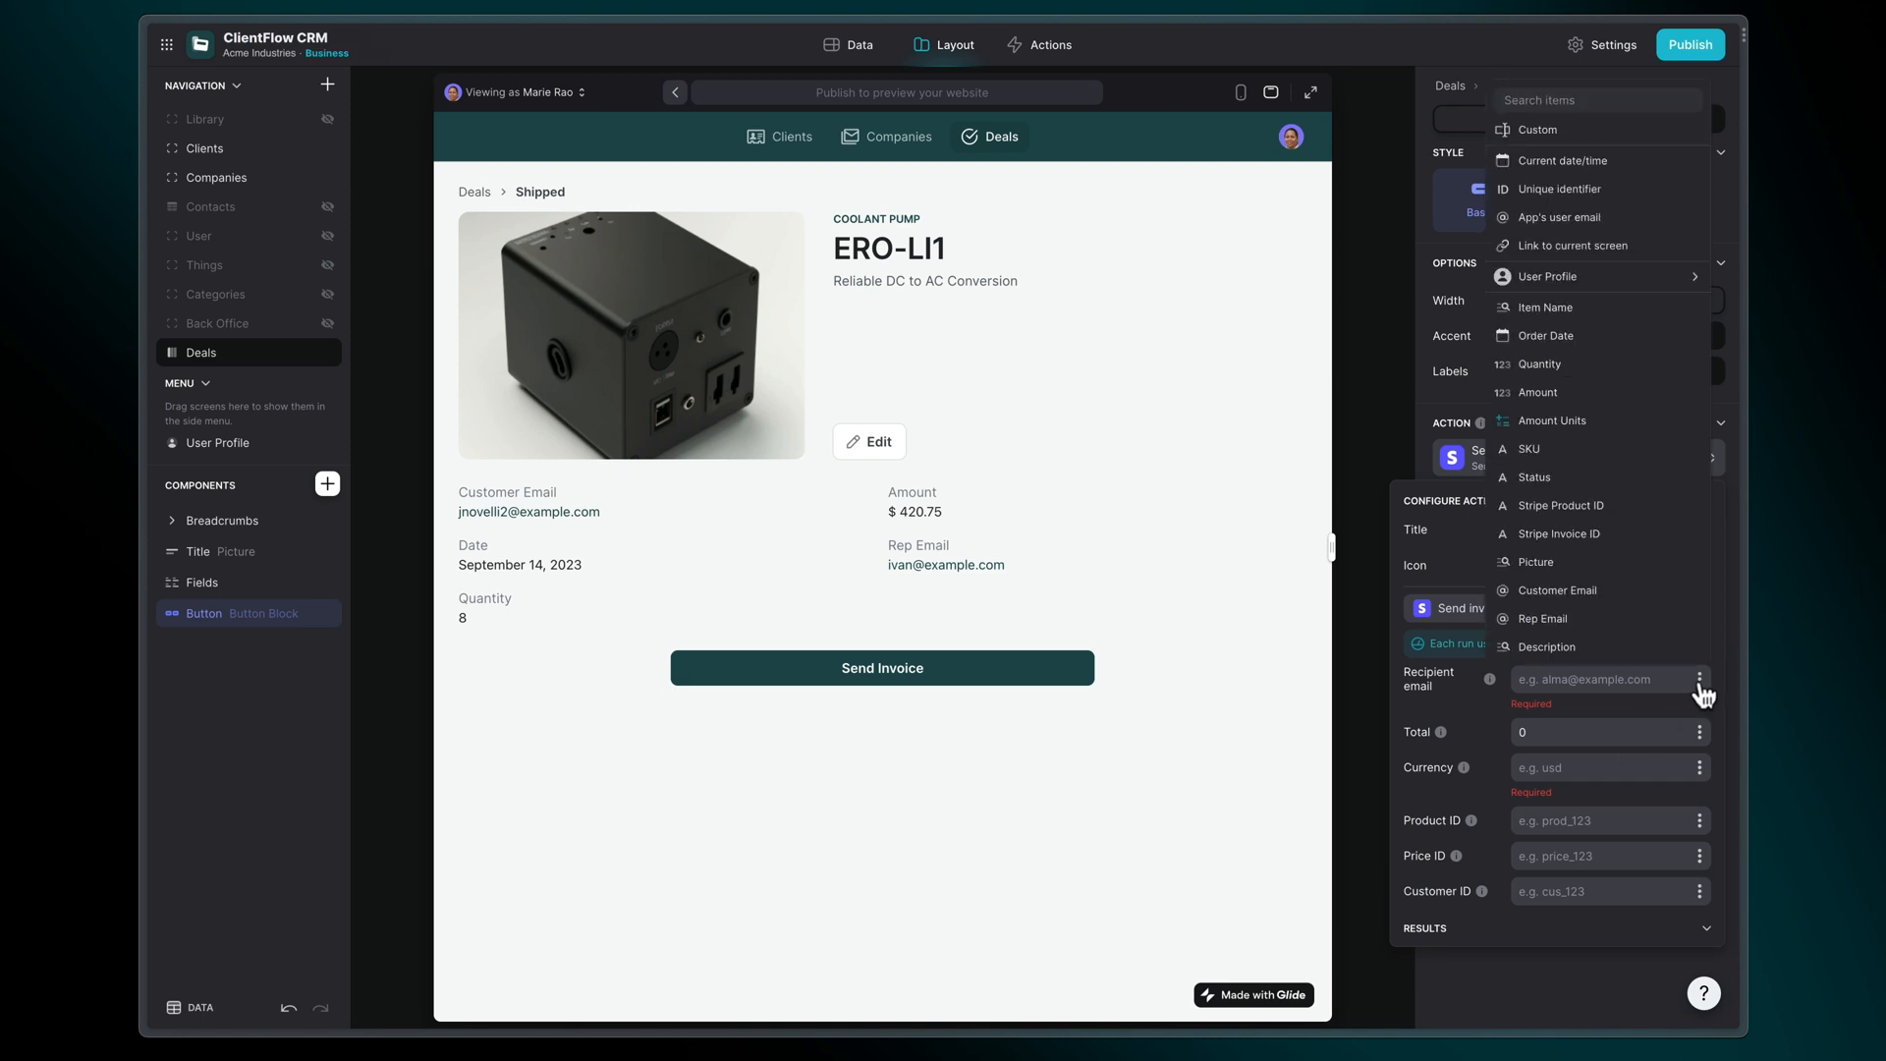
Step: Map the invoice recipient to Customer Email, total to Amount Units, currency usd
left_click(1553, 590)
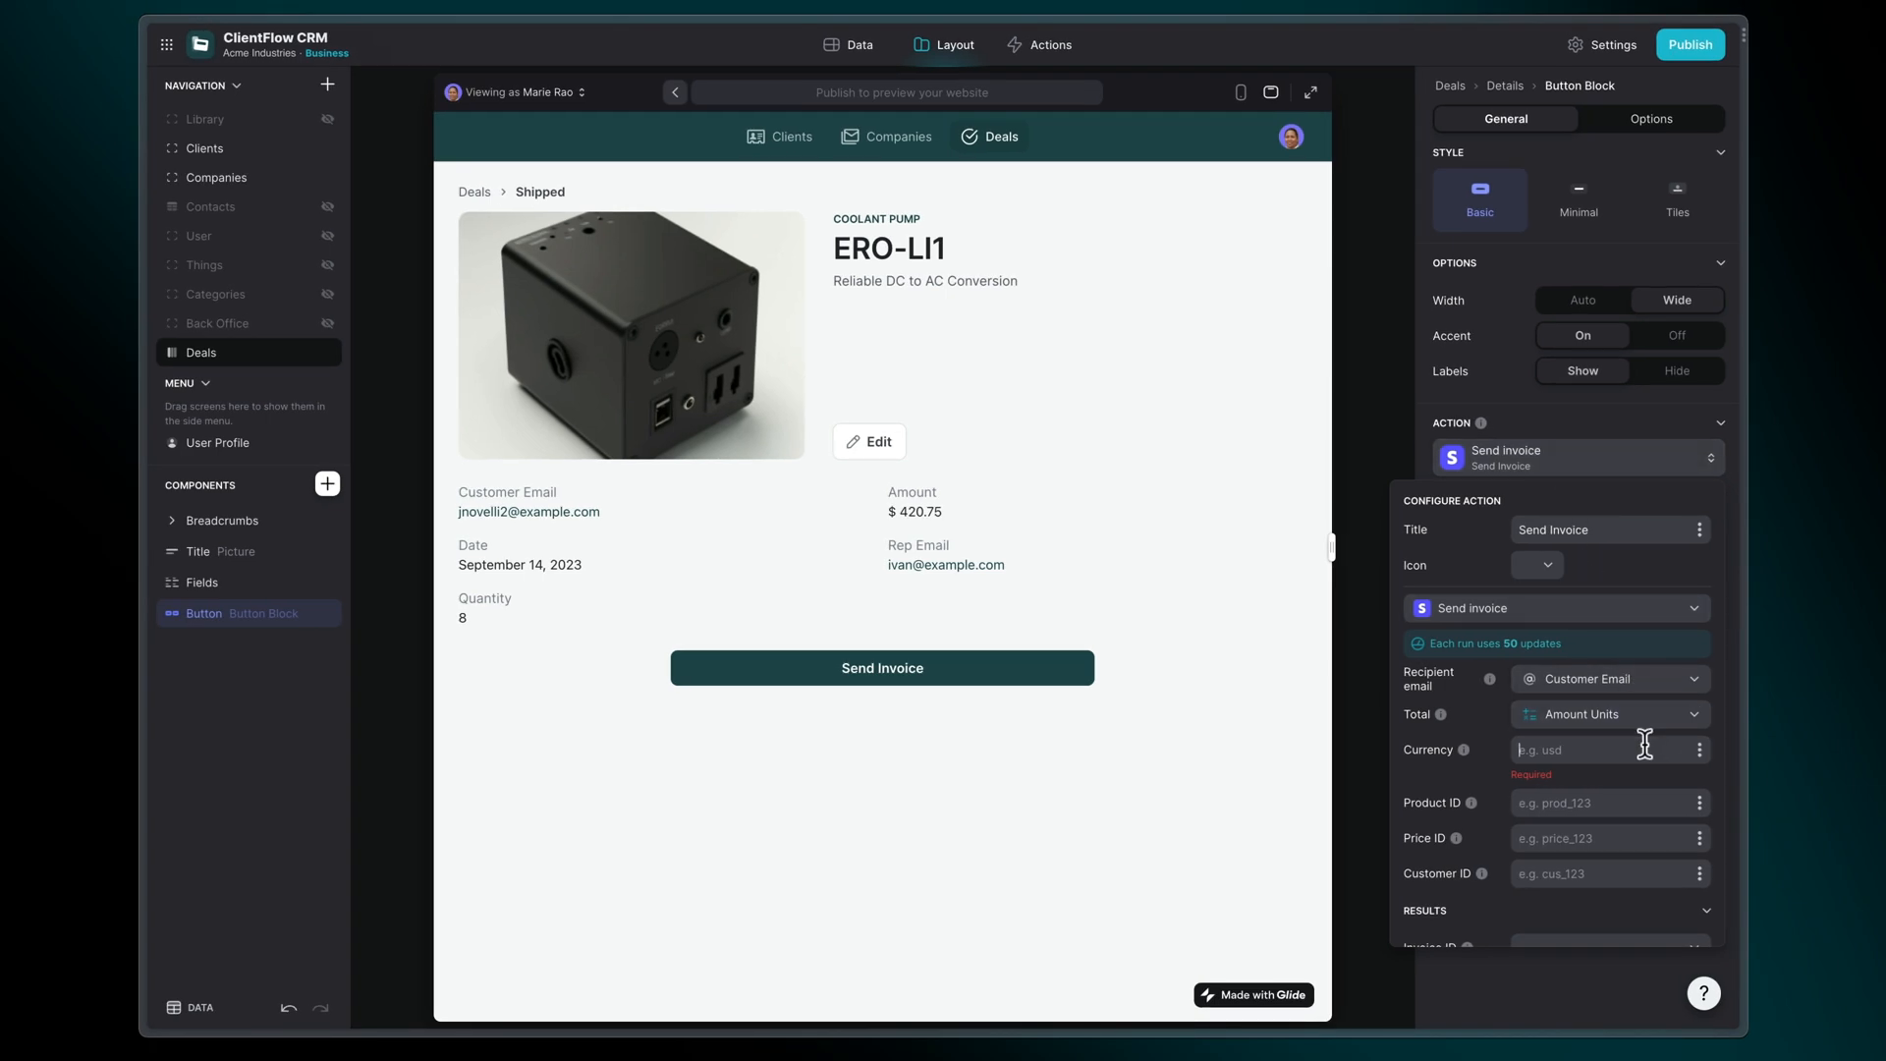
type("usd")
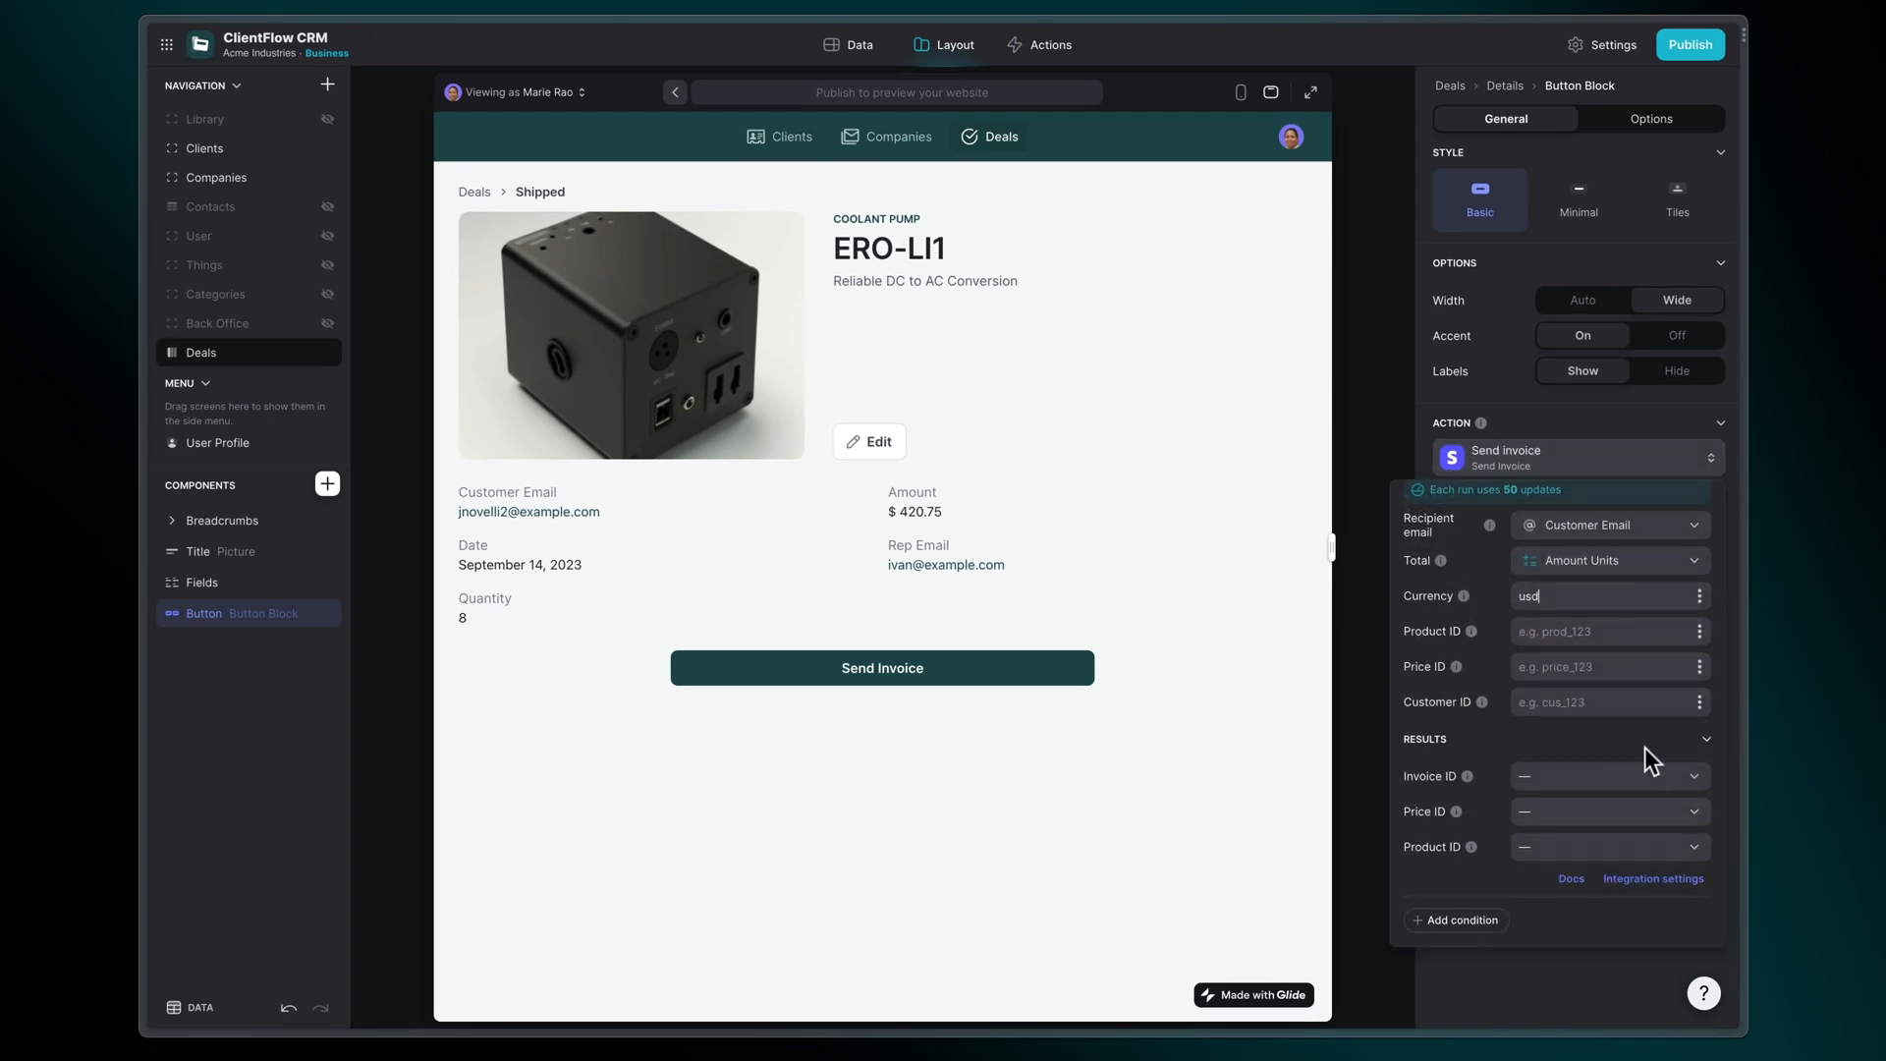
left_click(1609, 775)
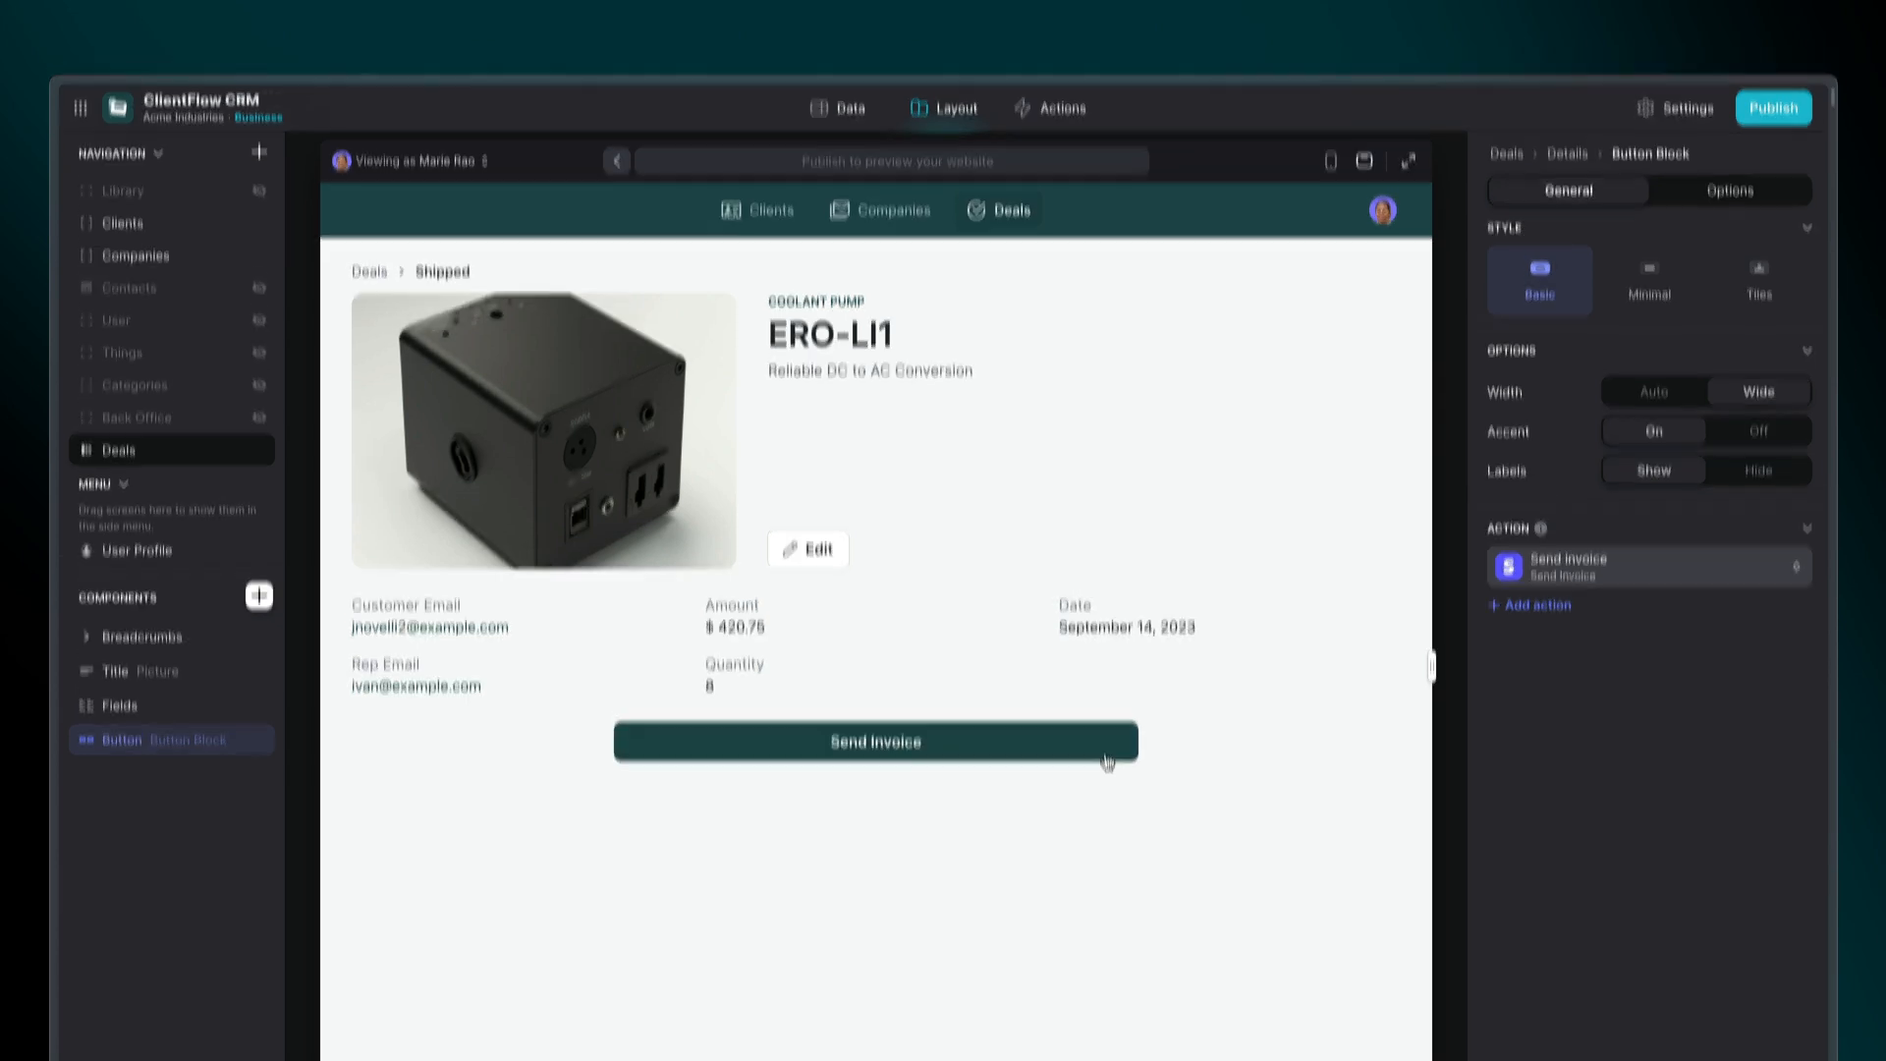
Step: Click Send Invoice on the Coolant pump deal to send a test invoice
left_click(875, 741)
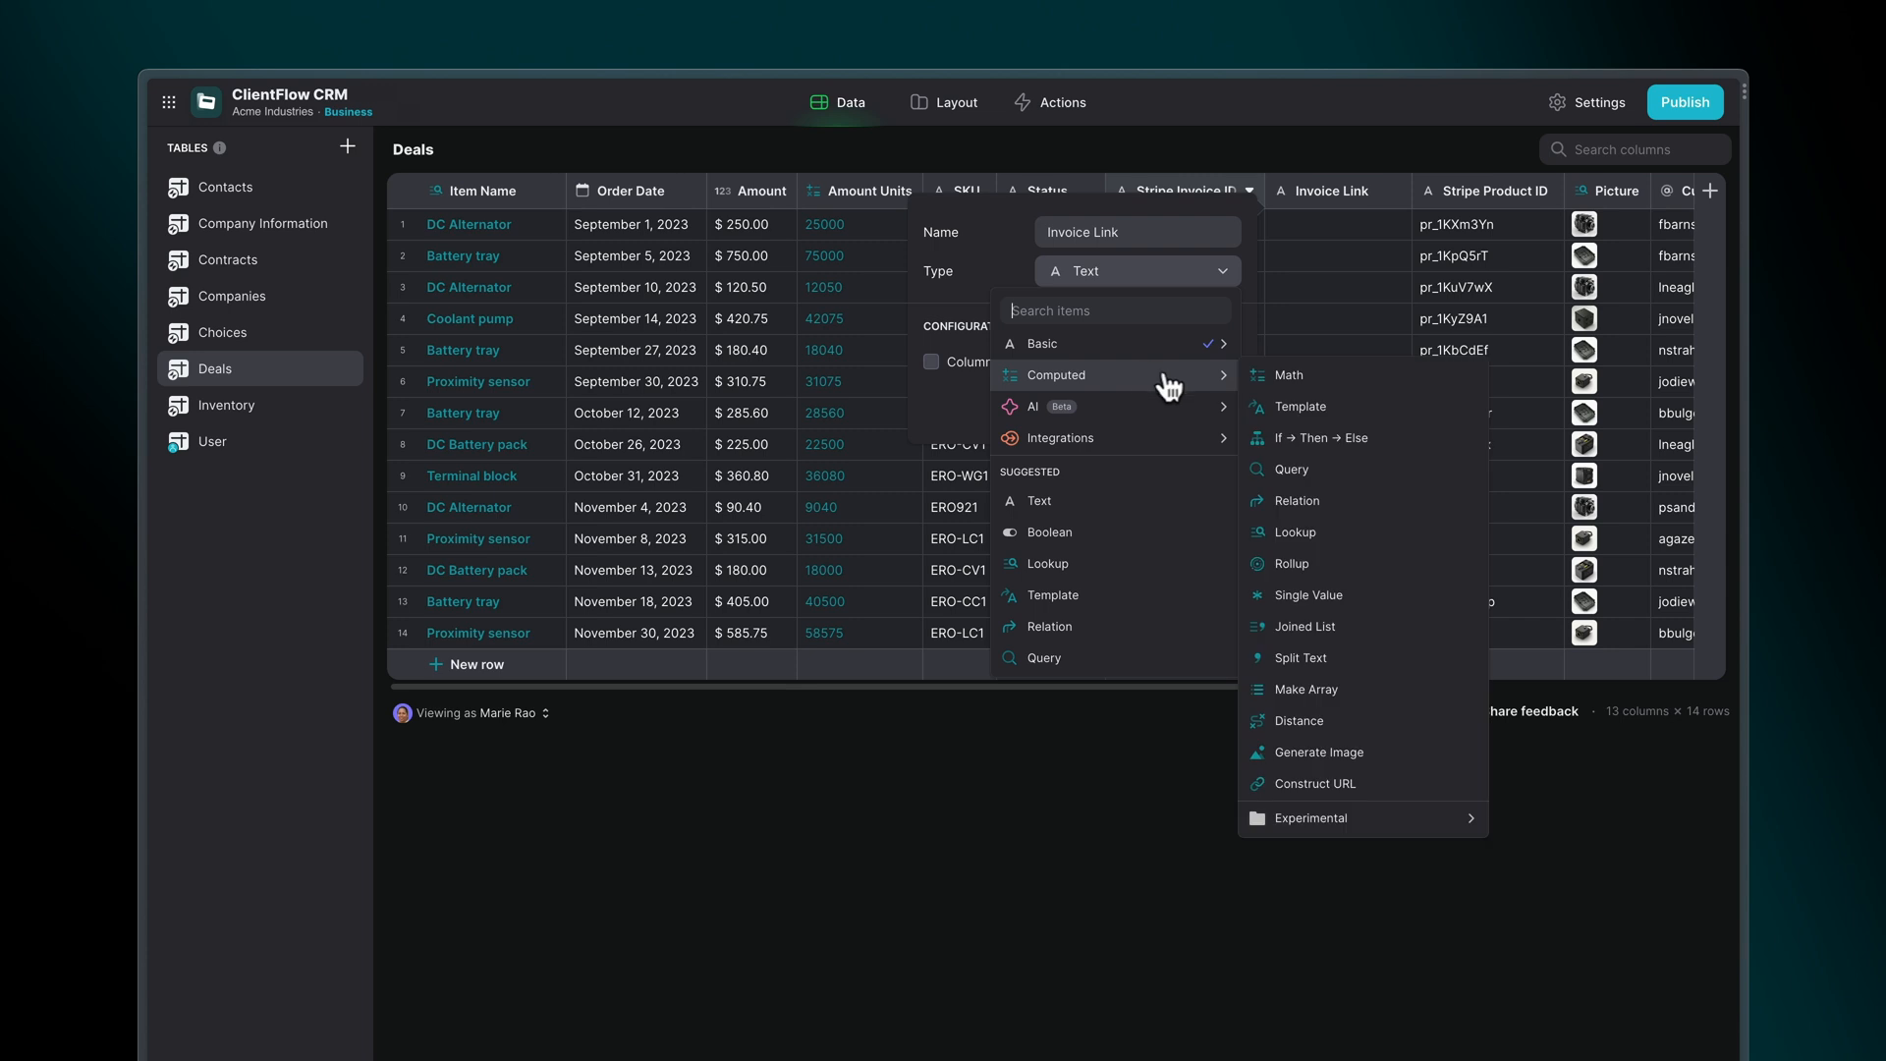
Step: Make Invoice Link a Template column with its URL placeholder bound to Stripe Invoice ID
left_click(1302, 406)
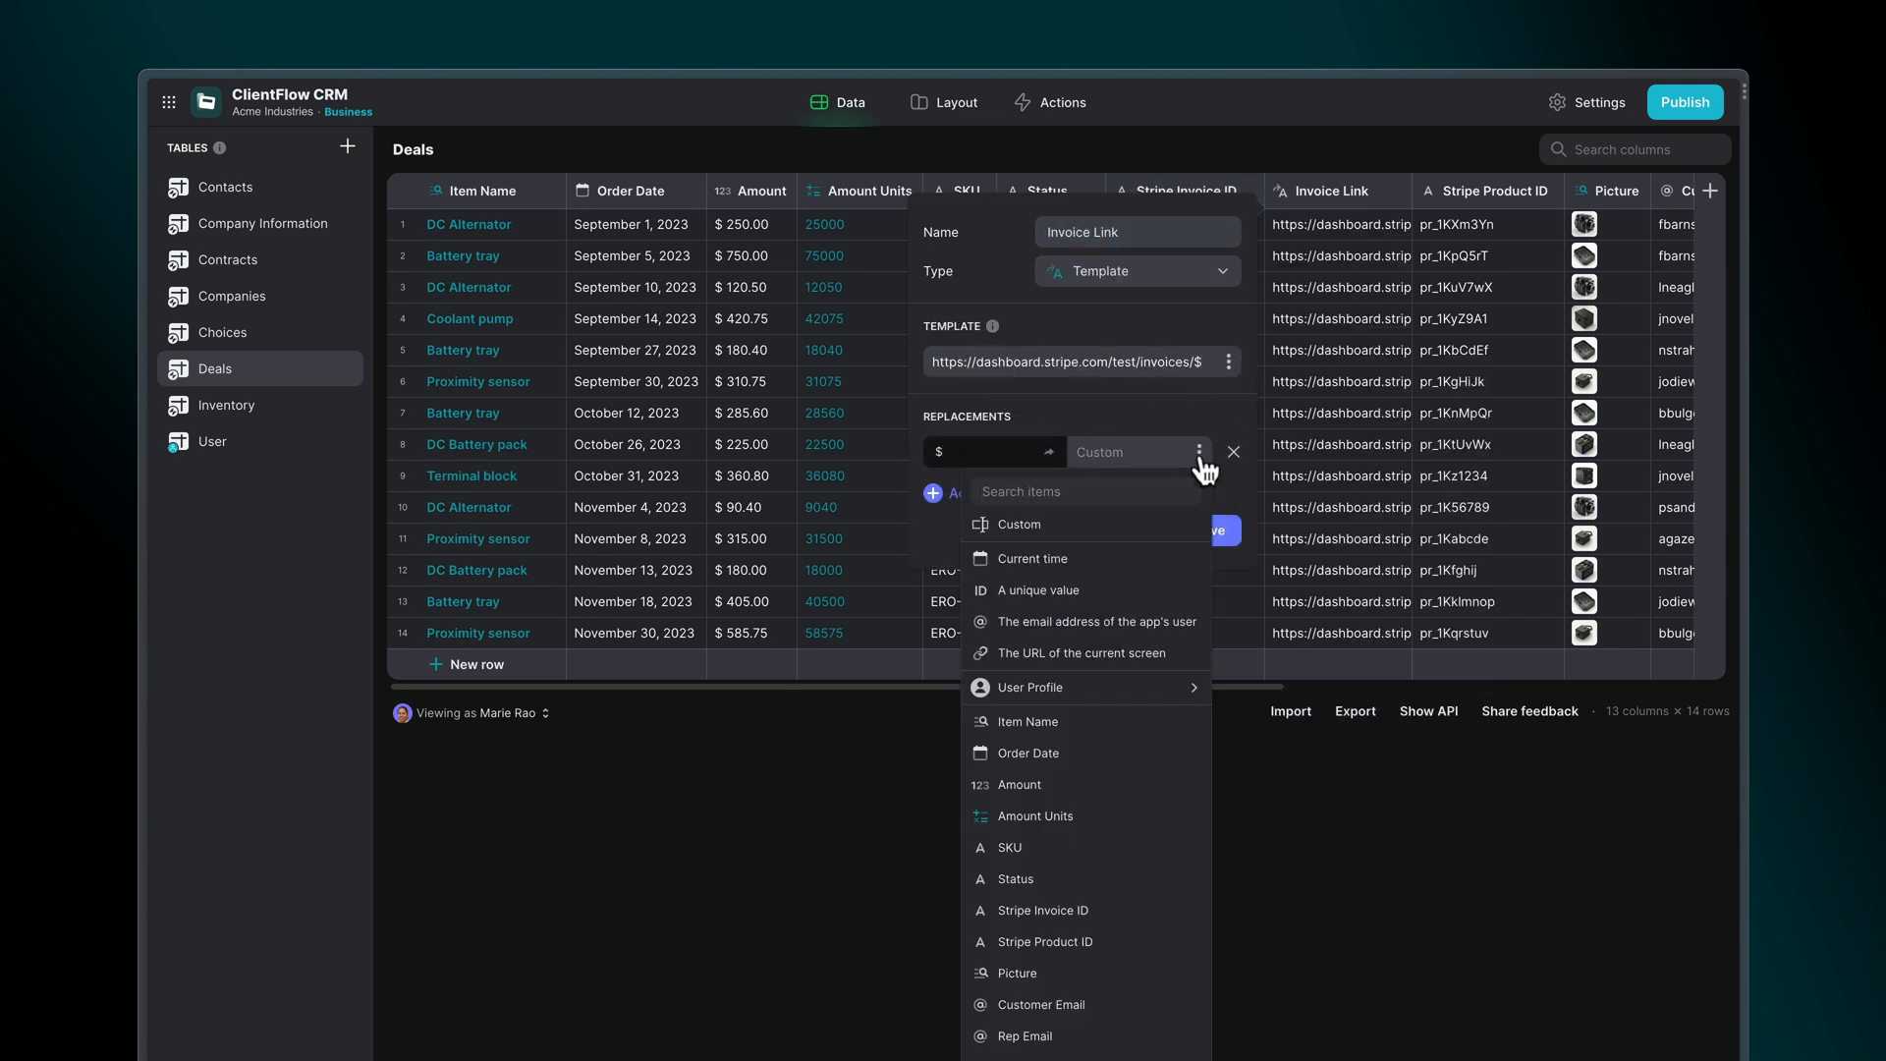
left_click(1044, 909)
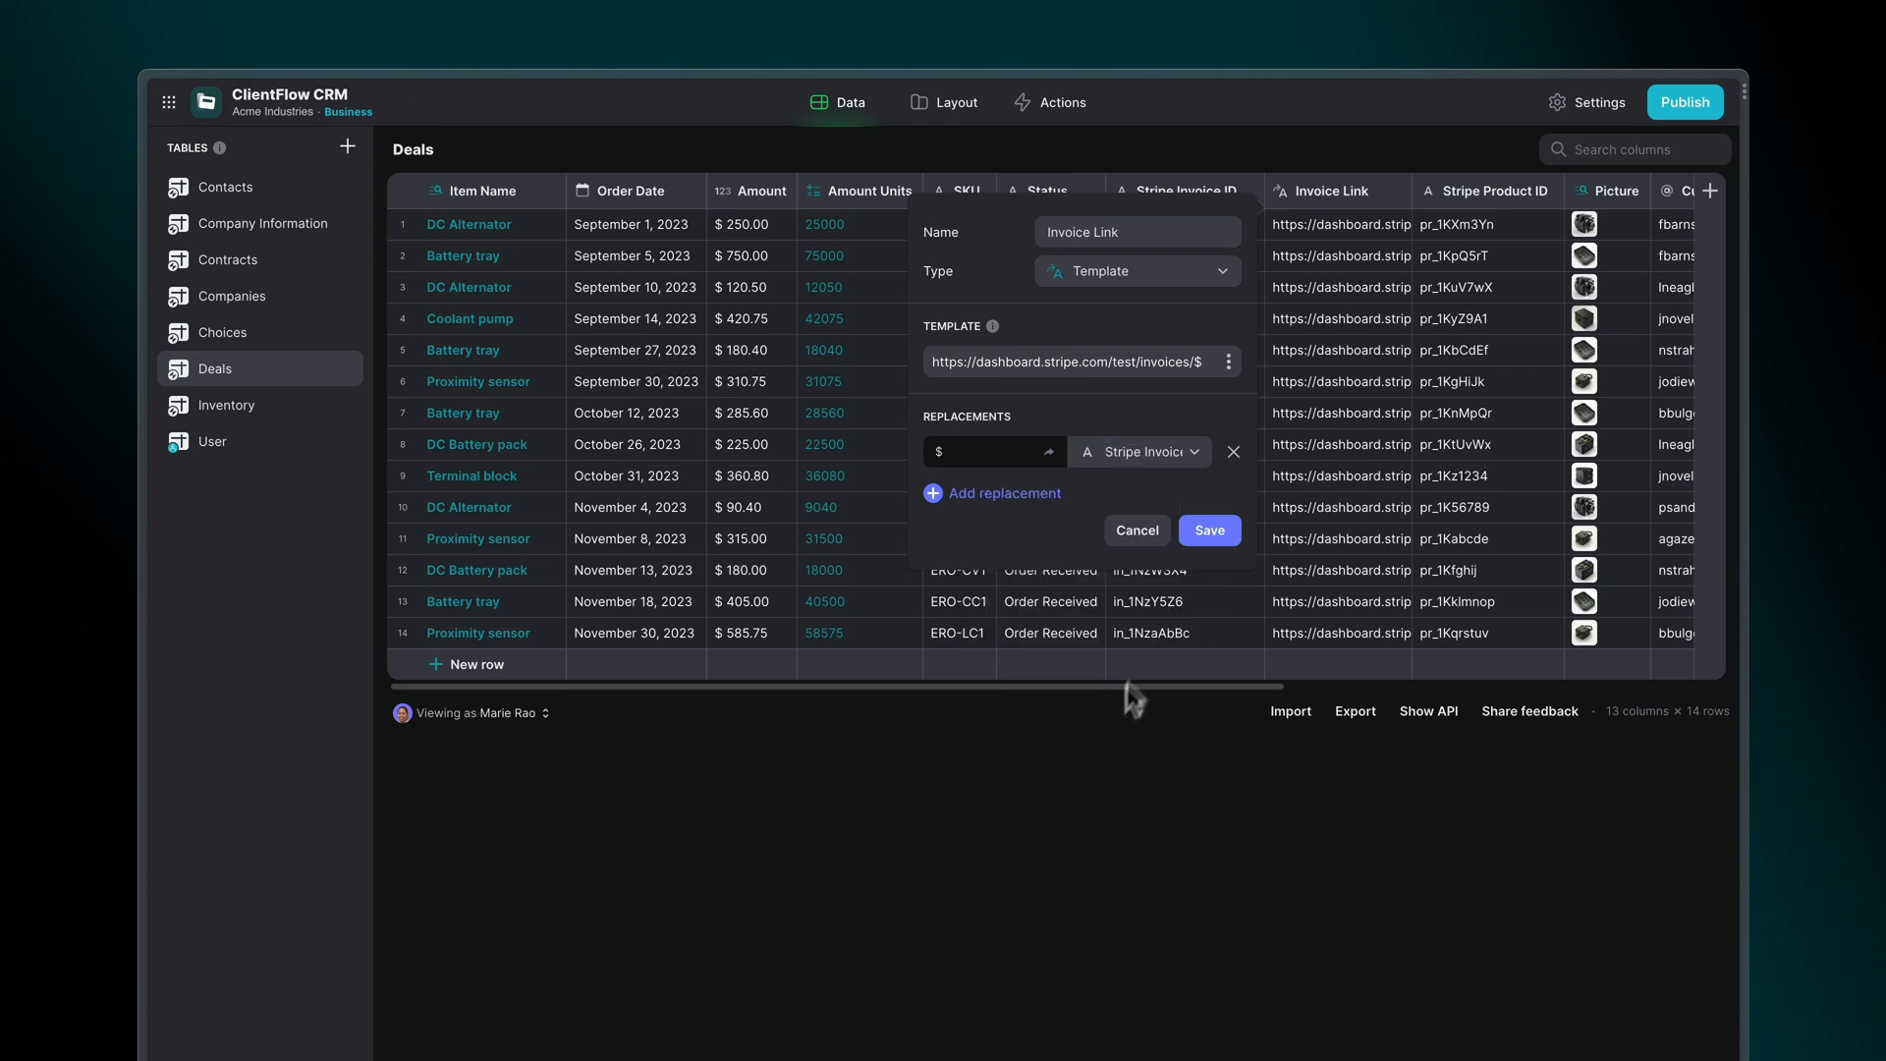